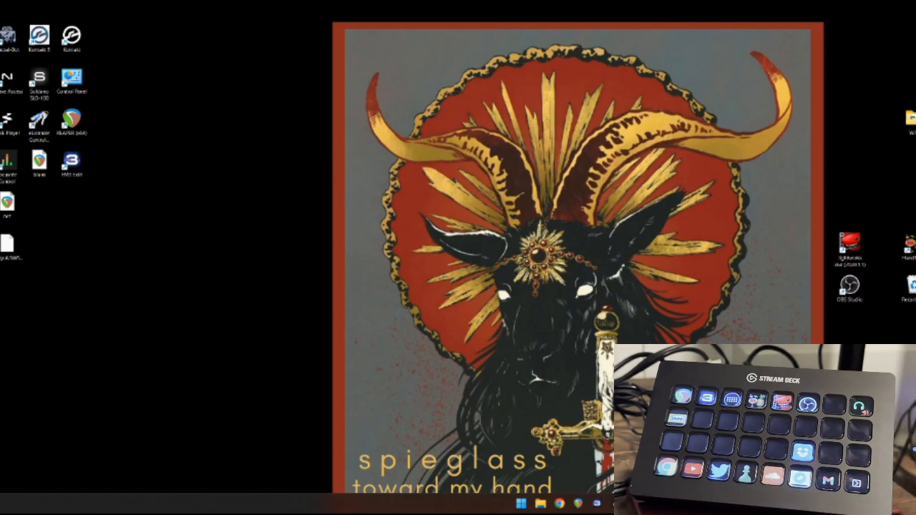
{"action": "mouse_move", "coordinate": [887, 189]}
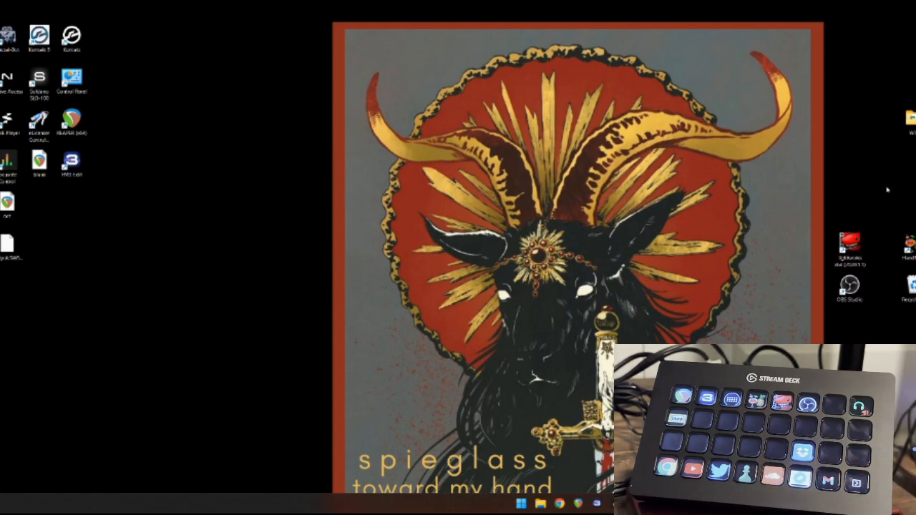
{"action": "mouse_move", "coordinate": [801, 299]}
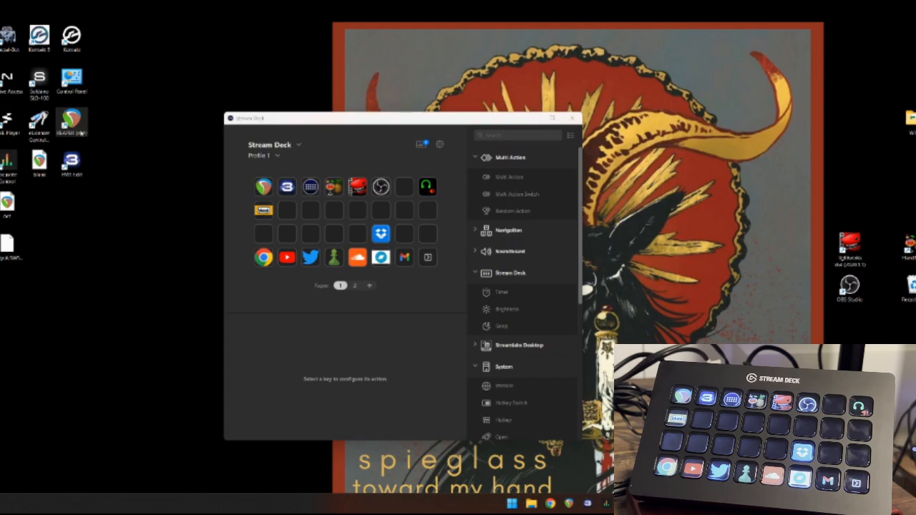
Locate reaper.exe through the REAPER shortcut's file location for an empty key's Open action
{"action": "right_click", "coordinate": [71, 121]}
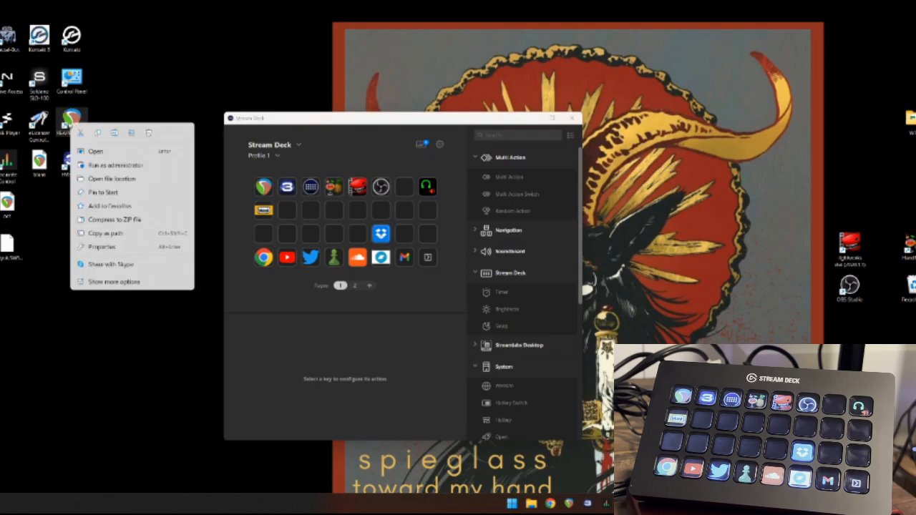
{"action": "left_click", "coordinate": [111, 178]}
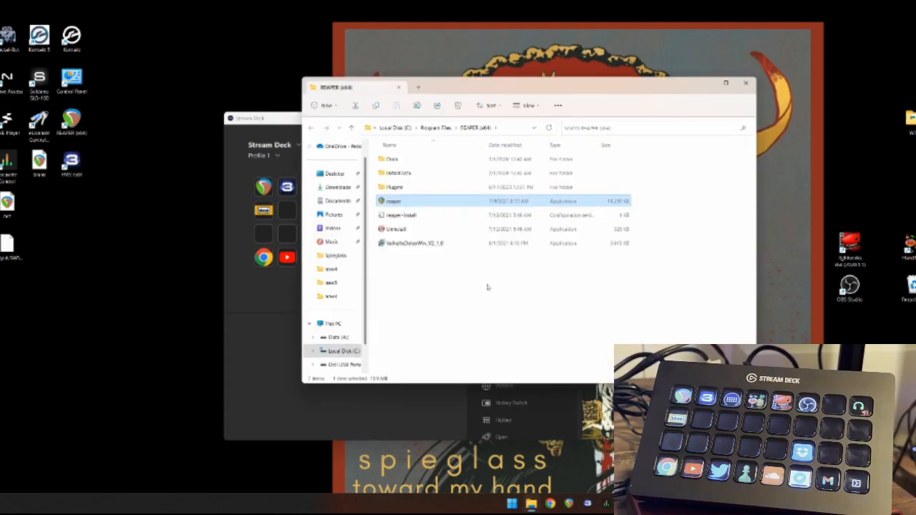
{"action": "left_click", "coordinate": [443, 128]}
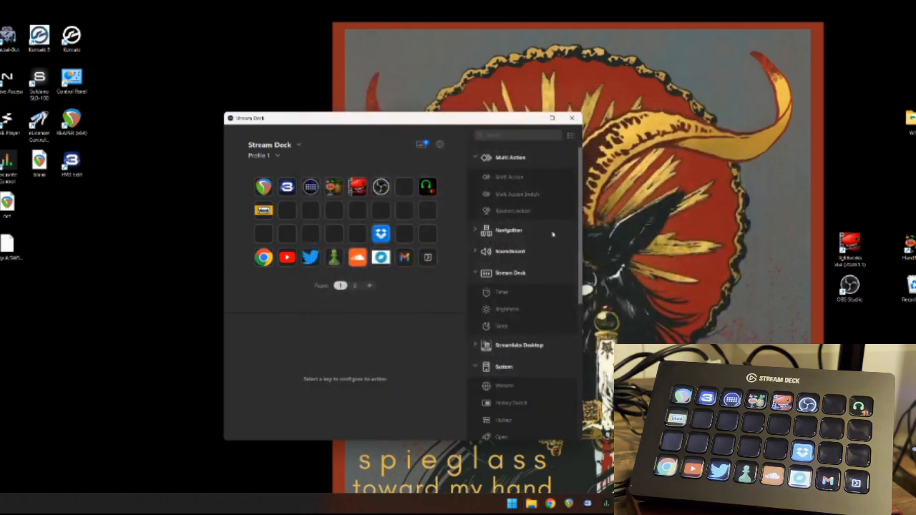
{"action": "scroll", "scroll_direction": "down", "scroll_amount": 3}
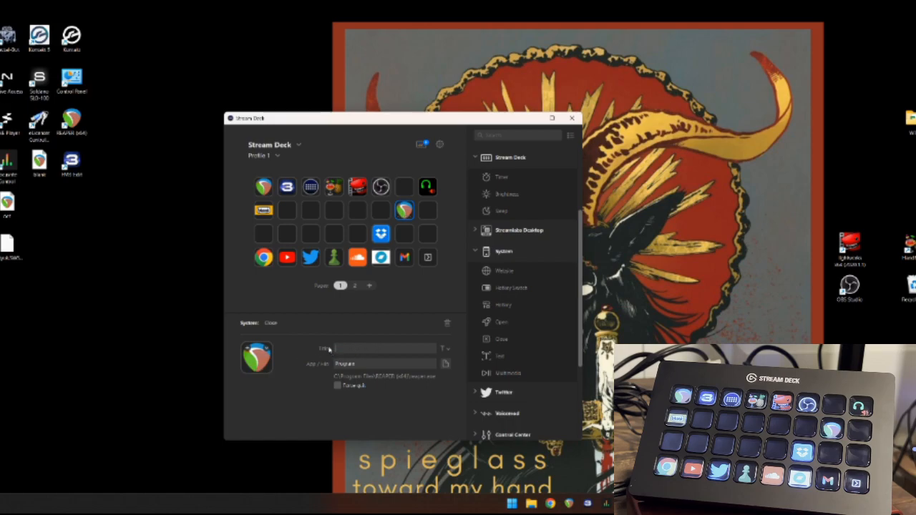
Launch REAPER from its new Stream Deck key
{"action": "left_click", "coordinate": [404, 209]}
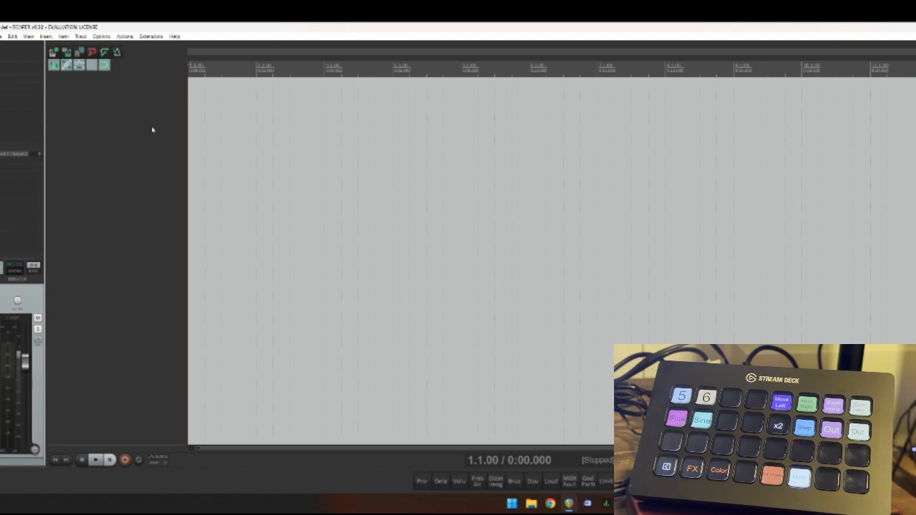
{"action": "mouse_move", "coordinate": [141, 124]}
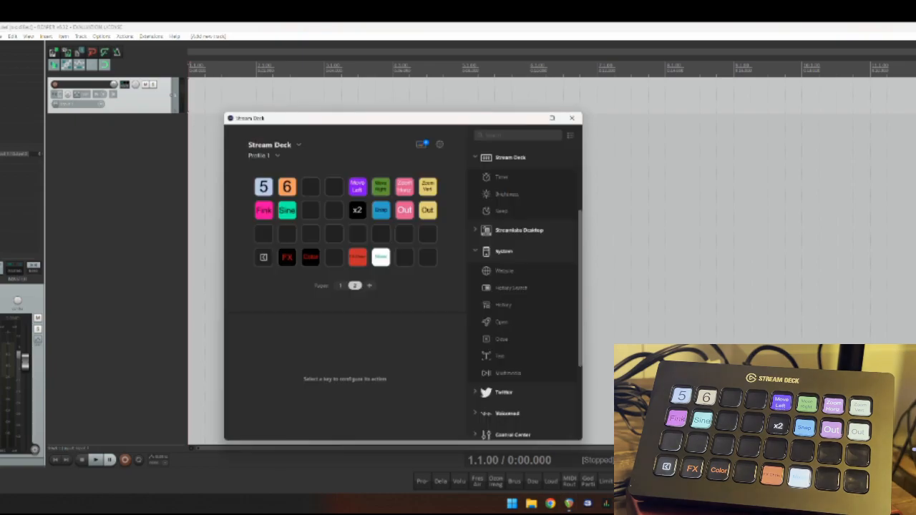
{"action": "mouse_move", "coordinate": [443, 205]}
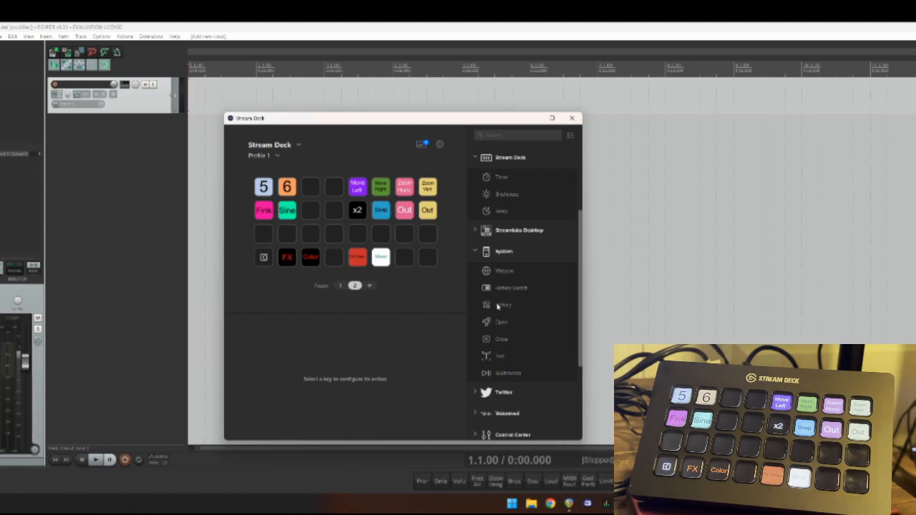
Add a Hotkey action to the last key and look up Duplicate tracks in REAPER's action list
{"action": "left_click", "coordinate": [427, 256]}
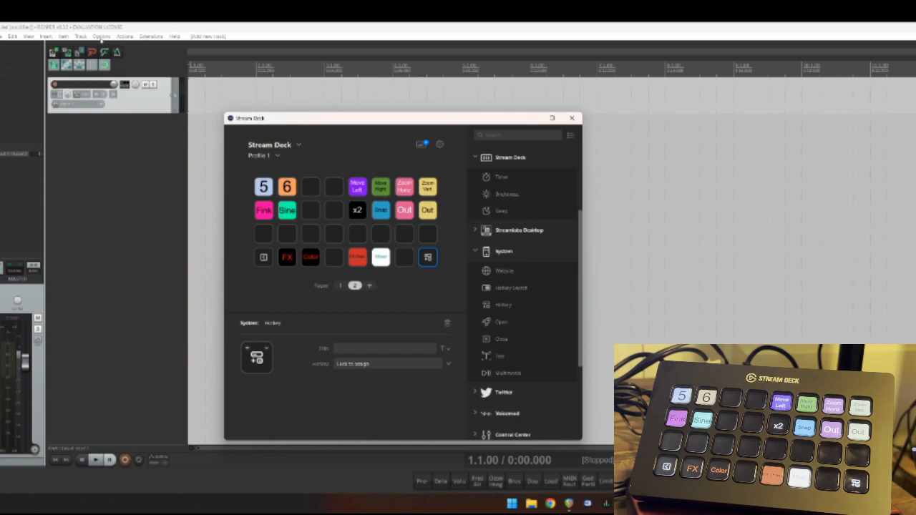
{"action": "left_click", "coordinate": [571, 117]}
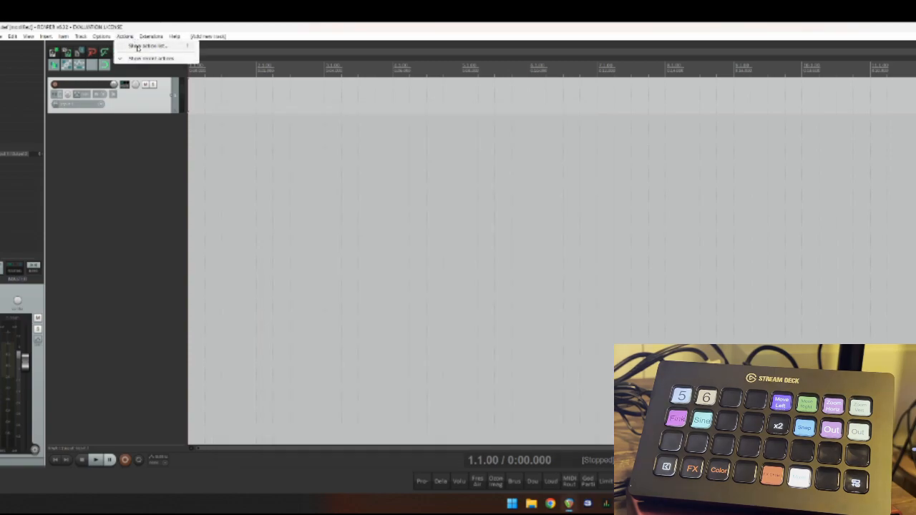
{"action": "left_click", "coordinate": [147, 46]}
{"action": "type", "text": "duplicat"}
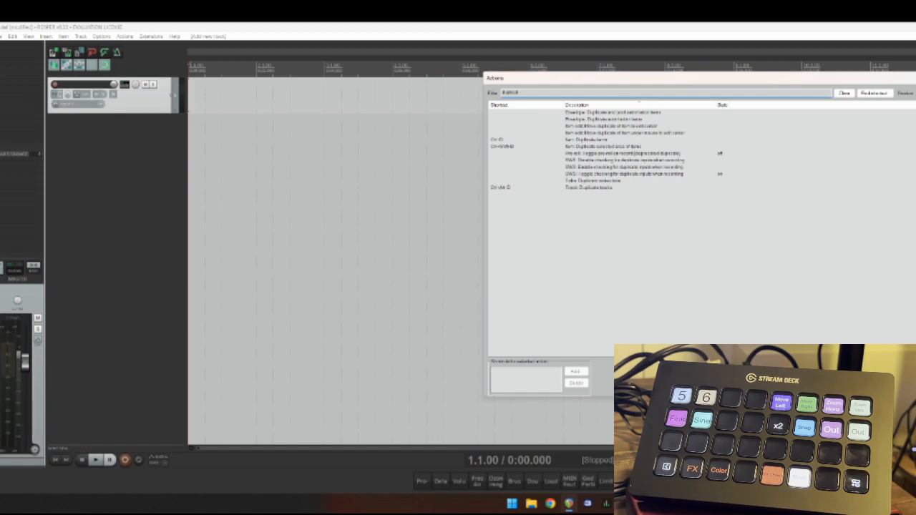
{"action": "left_click", "coordinate": [845, 93]}
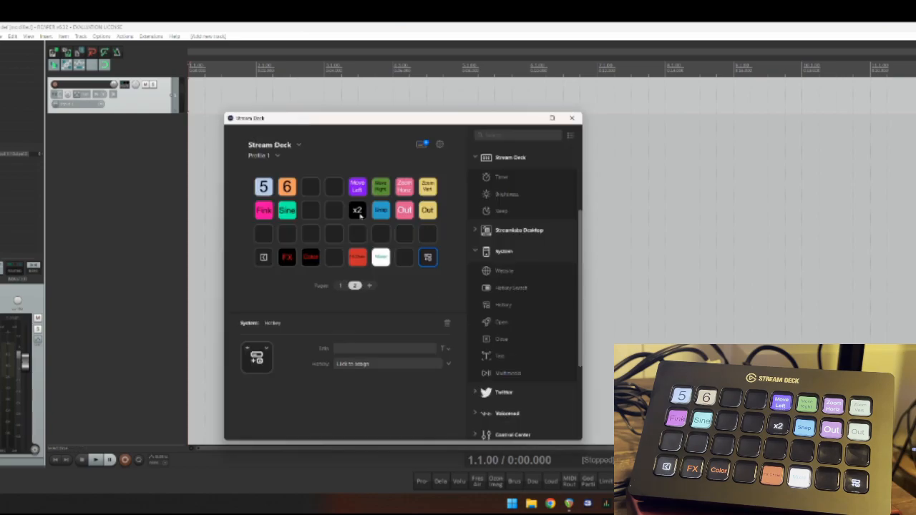
Compare with the x2 key, then assign the Ctrl+Alt+D duplicate-track shortcut to the new key
{"action": "left_click", "coordinate": [357, 210]}
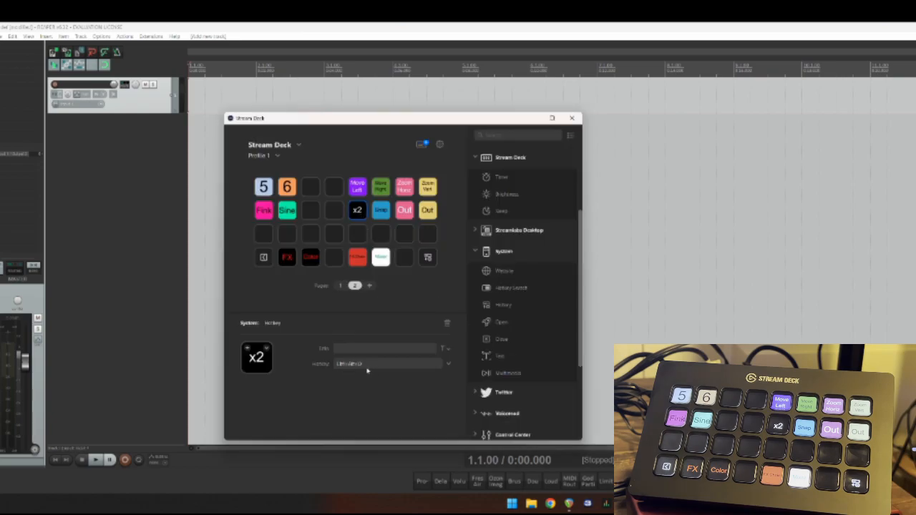
{"action": "left_click", "coordinate": [427, 257]}
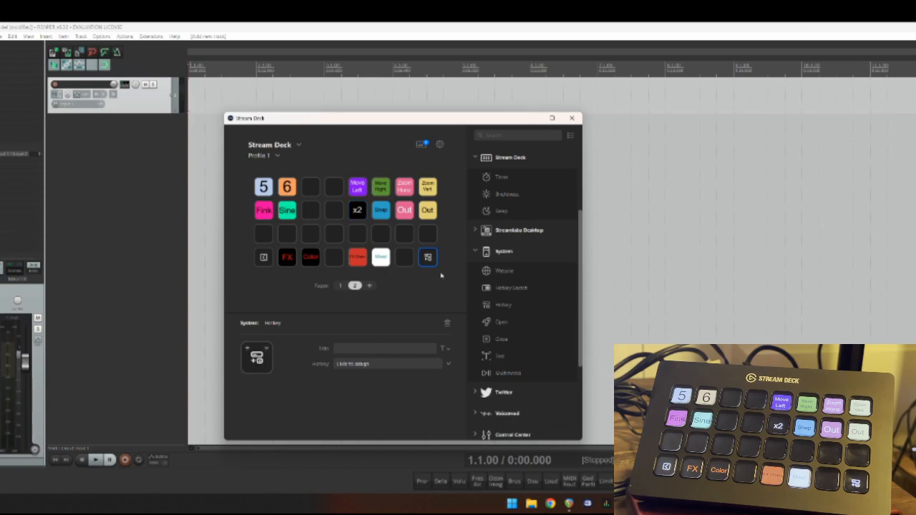
{"action": "left_click", "coordinate": [386, 363]}
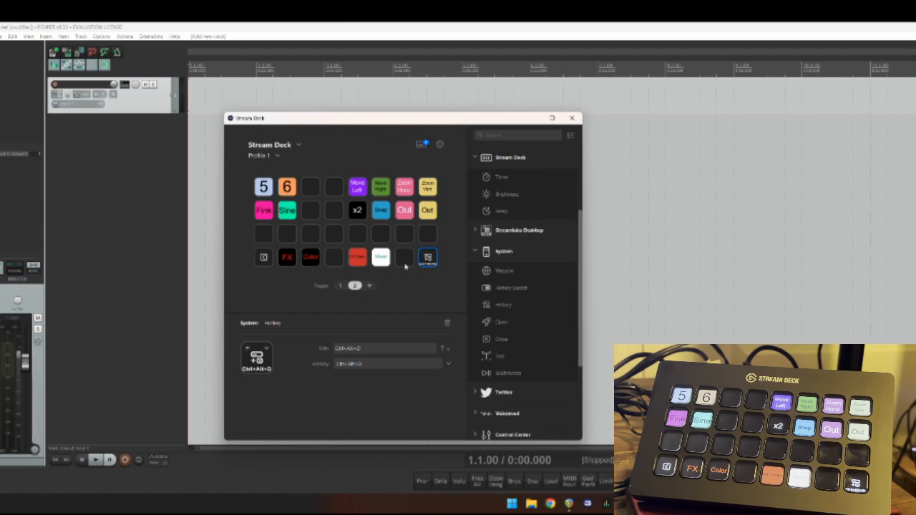
{"action": "left_click", "coordinate": [571, 117]}
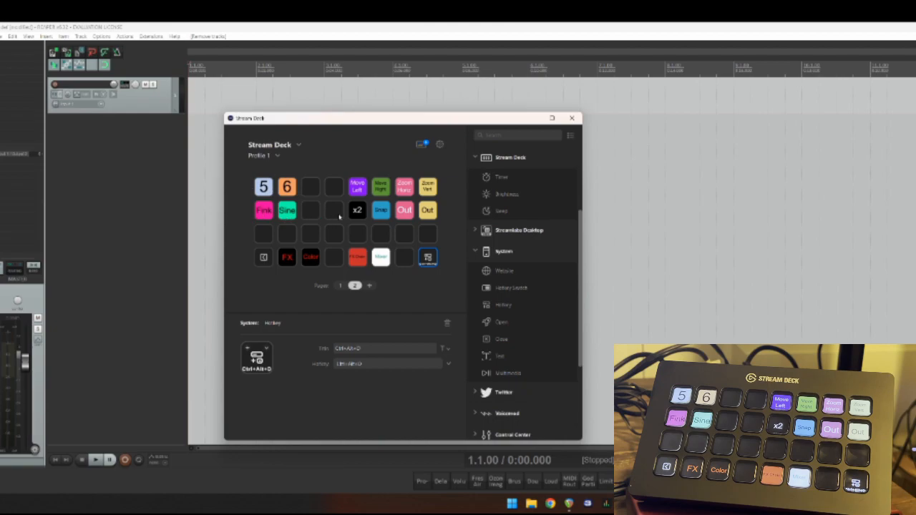
{"action": "mouse_move", "coordinate": [417, 304]}
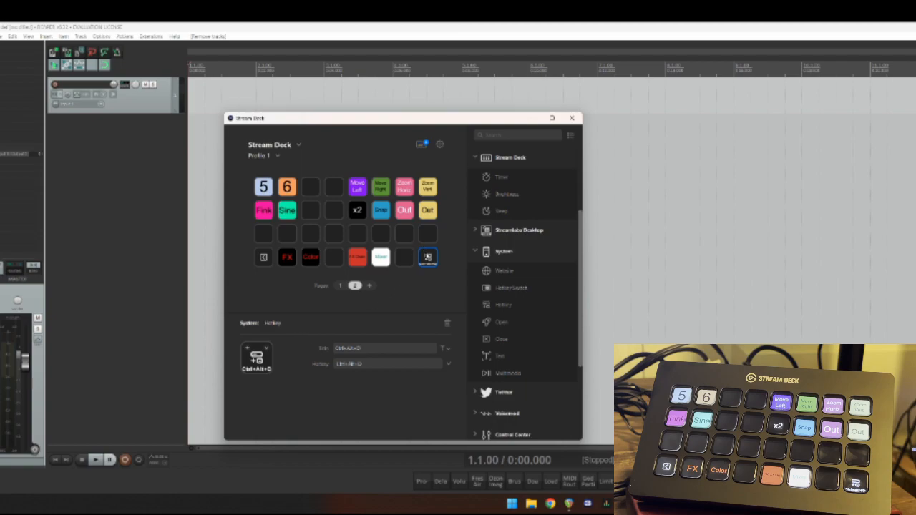
{"action": "mouse_move", "coordinate": [153, 319]}
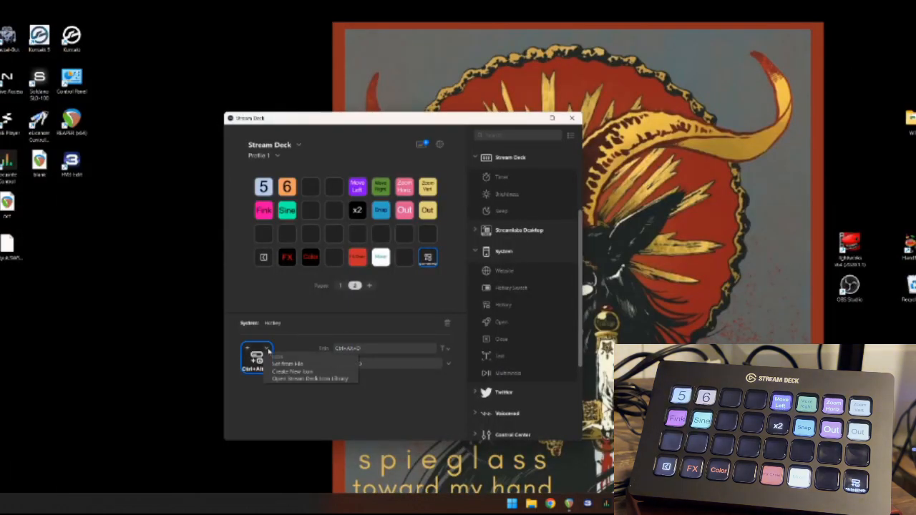
Build a red background icon with a text layer in Key Creator and clear the key title
{"action": "left_click", "coordinate": [310, 378]}
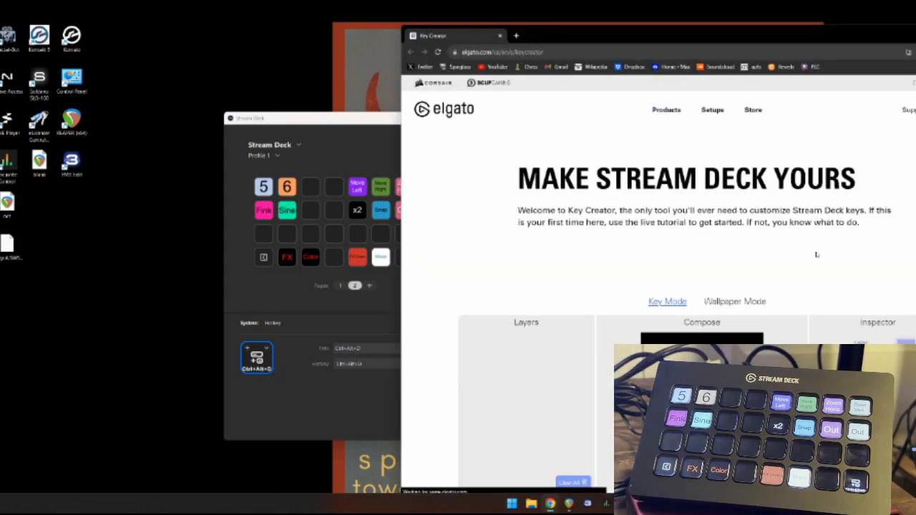
{"action": "scroll", "scroll_direction": "down", "scroll_amount": 3}
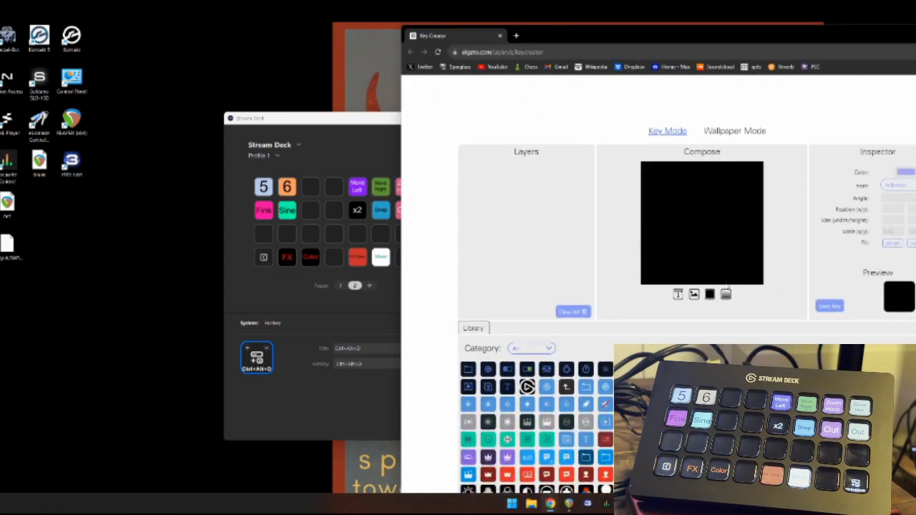
{"action": "left_click", "coordinate": [709, 294]}
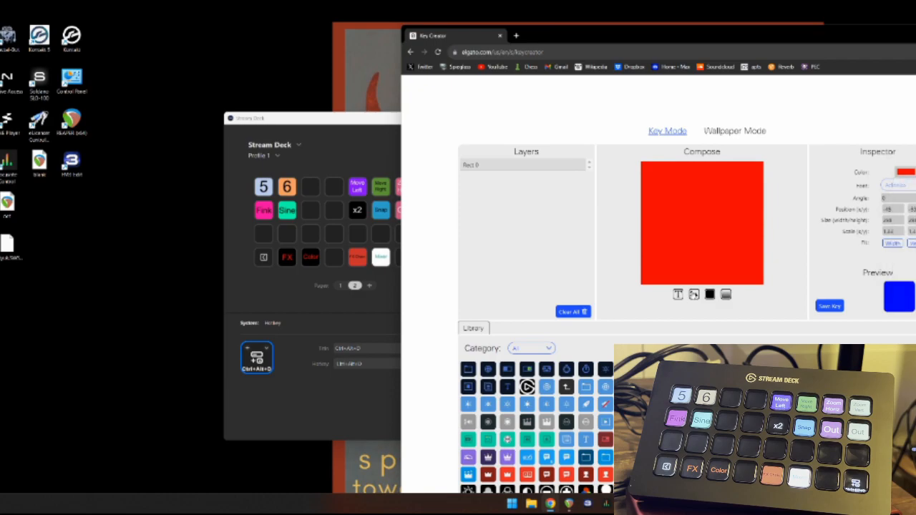
{"action": "left_click", "coordinate": [678, 294]}
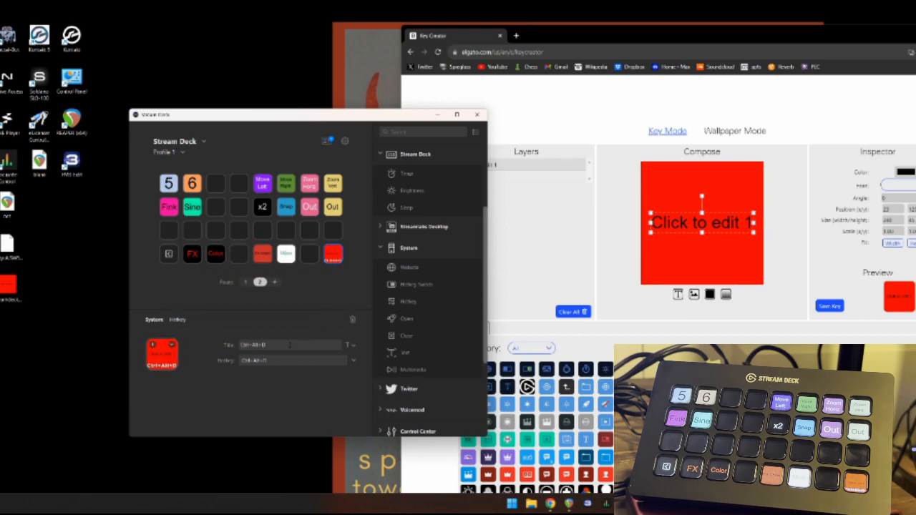
{"action": "triple_click", "coordinate": [286, 344]}
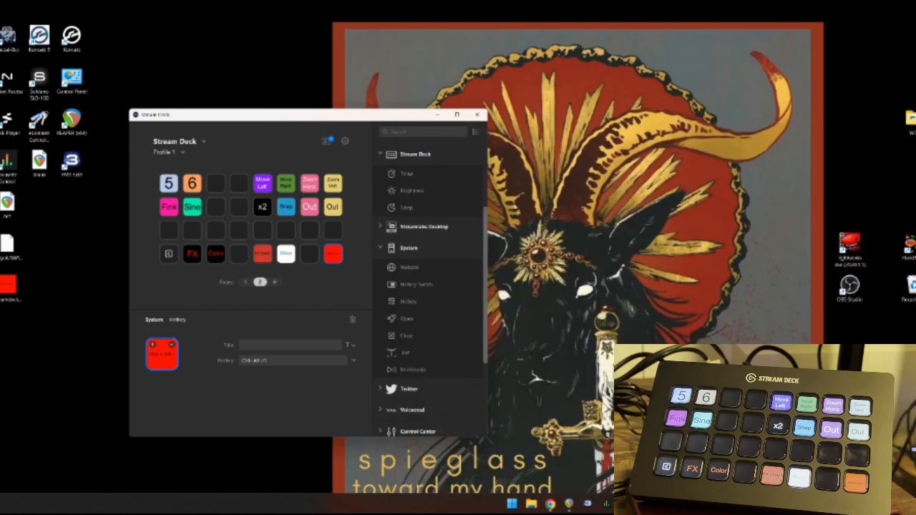
Bring REAPER back to the front with its empty project
{"action": "left_click", "coordinate": [332, 253]}
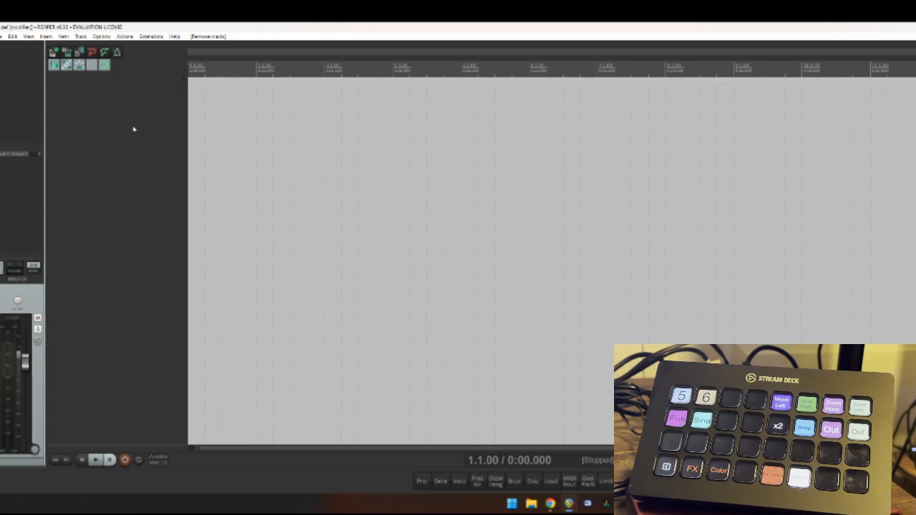
{"action": "mouse_move", "coordinate": [140, 134]}
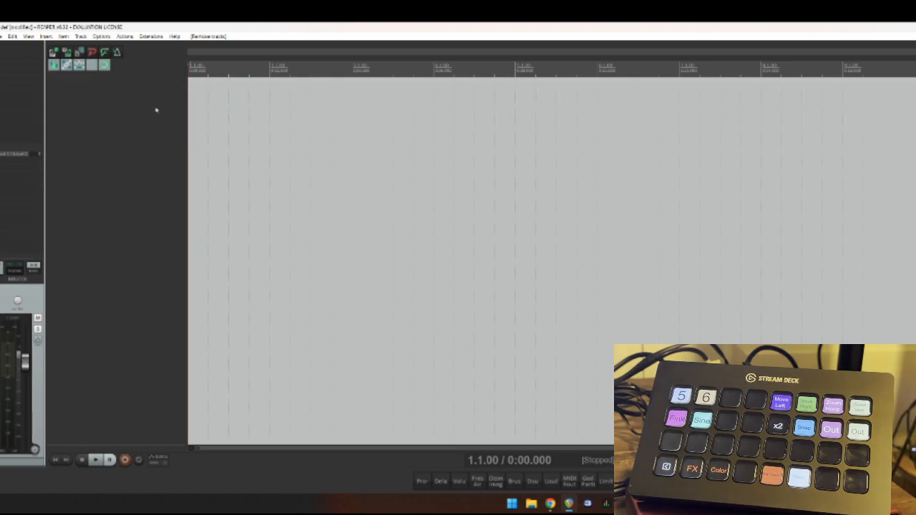
{"action": "mouse_move", "coordinate": [184, 98]}
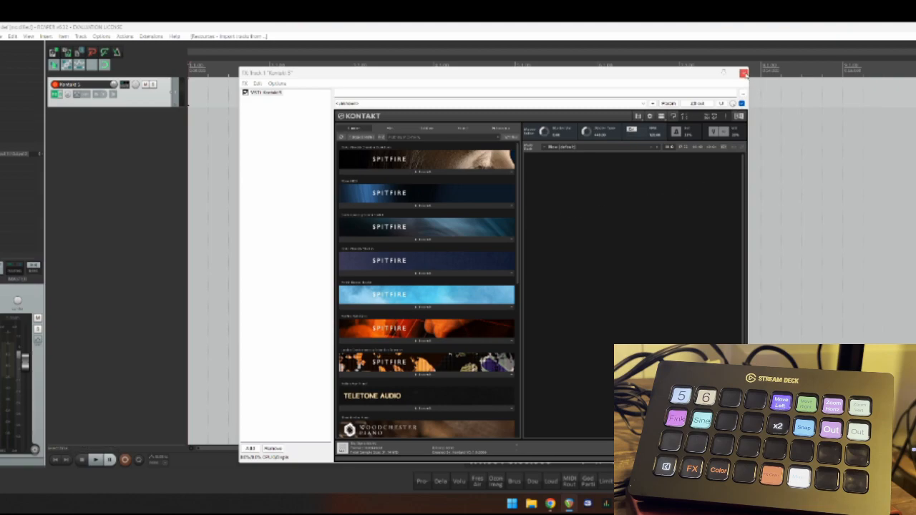
Close Kontakt without extra outputs and save its track as a template in TrackTemplates
{"action": "left_click", "coordinate": [744, 73]}
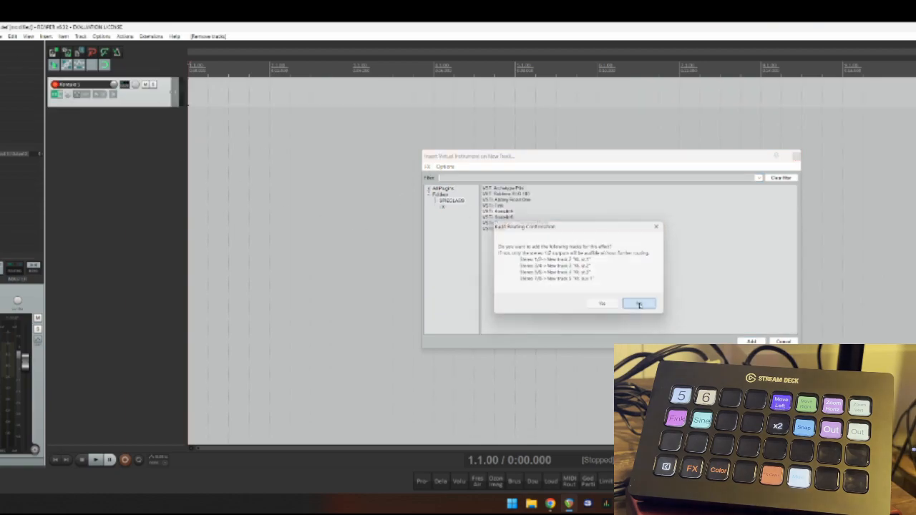
{"action": "left_click", "coordinate": [637, 303]}
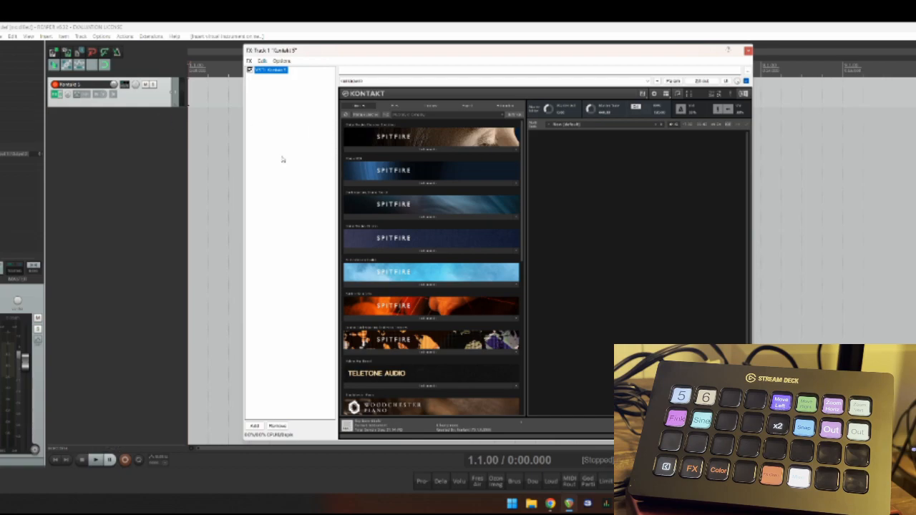
{"action": "mouse_move", "coordinate": [458, 170]}
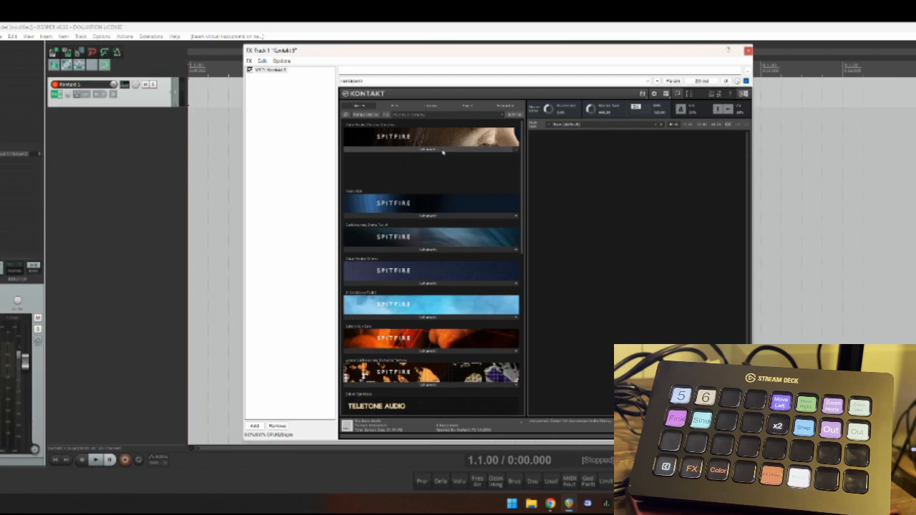
{"action": "scroll", "scroll_direction": "down", "scroll_amount": 3}
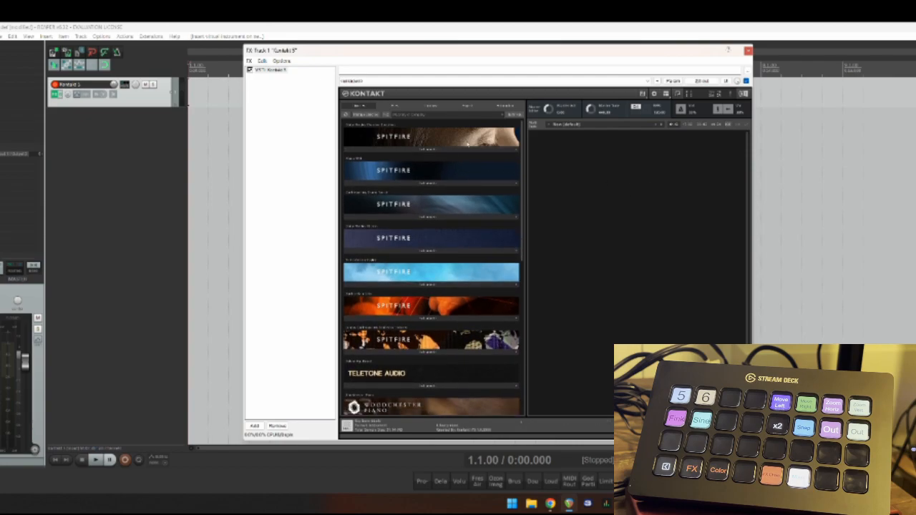
{"action": "scroll", "scroll_direction": "down", "scroll_amount": 3}
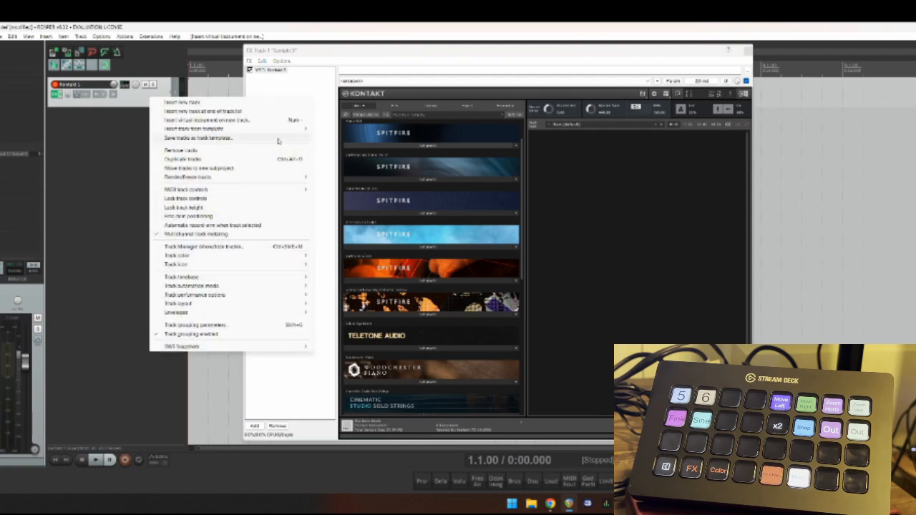
{"action": "left_click", "coordinate": [198, 137]}
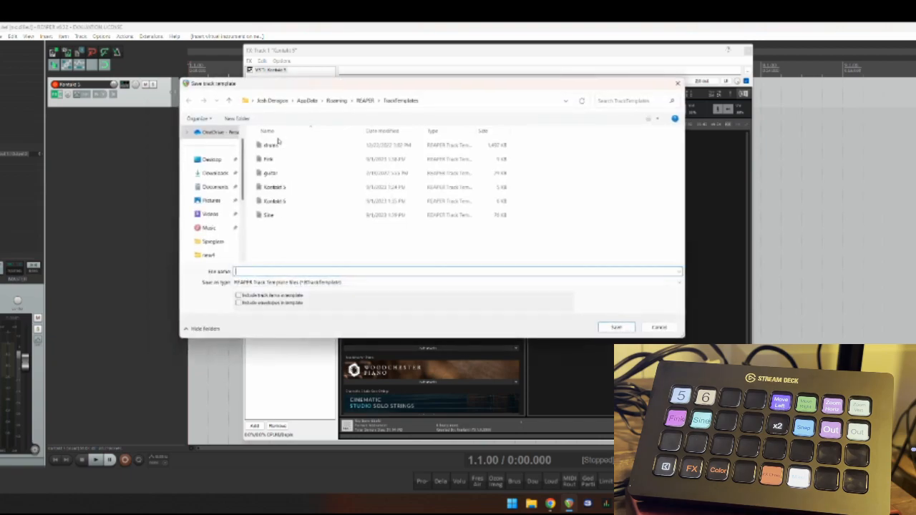
{"action": "left_click", "coordinate": [275, 187]}
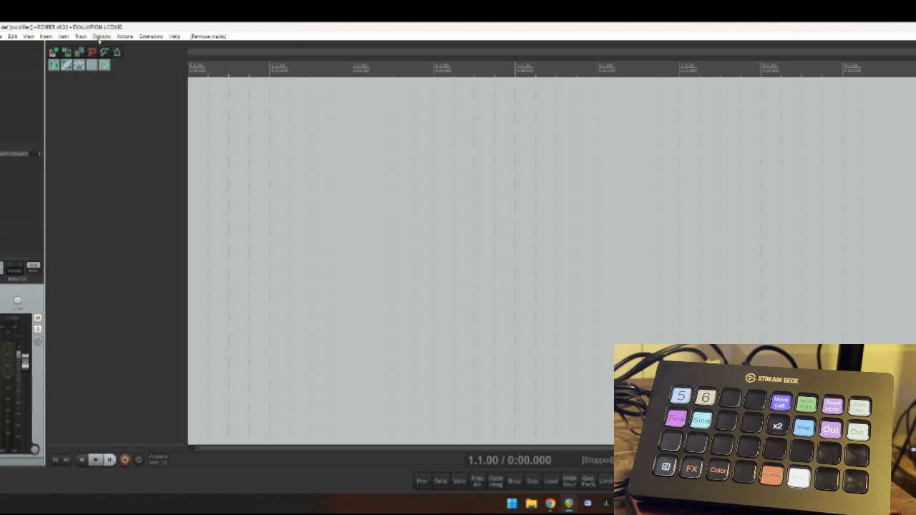
{"action": "mouse_move", "coordinate": [145, 40]}
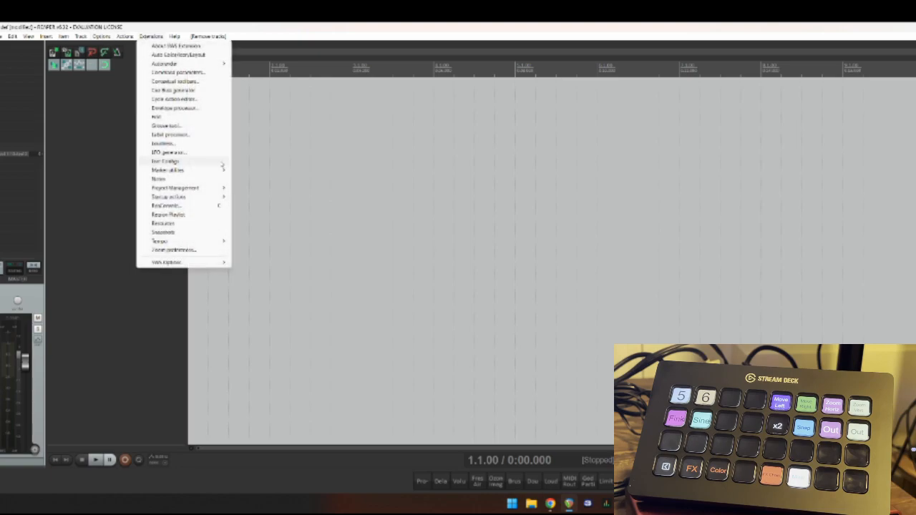
{"action": "mouse_move", "coordinate": [193, 232]}
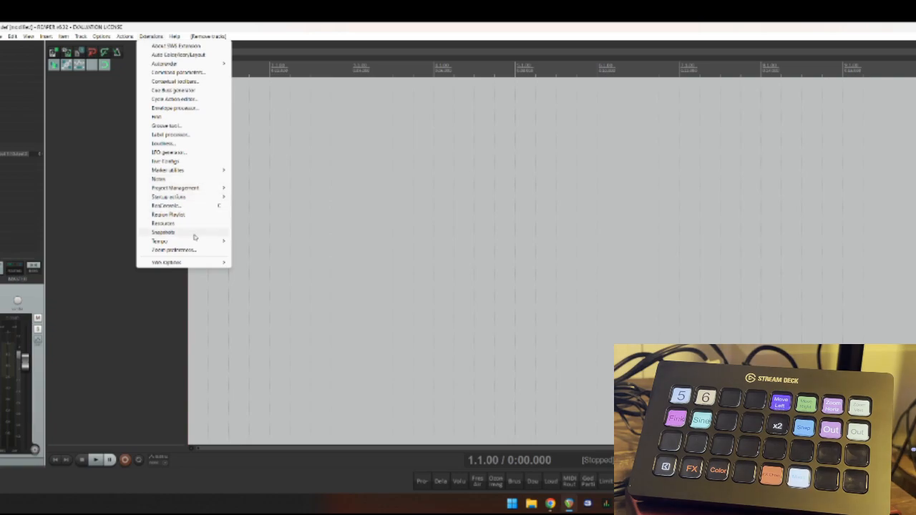
{"action": "mouse_move", "coordinate": [162, 223]}
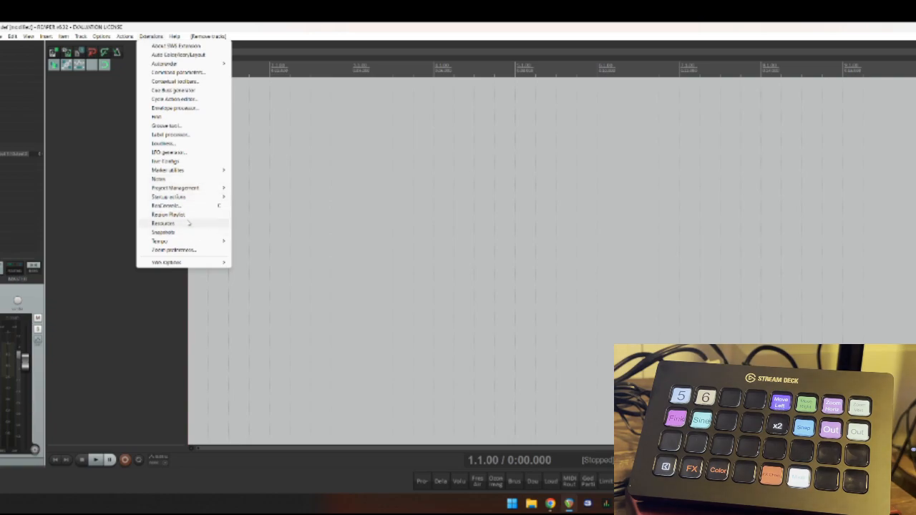
{"action": "mouse_move", "coordinate": [178, 54]}
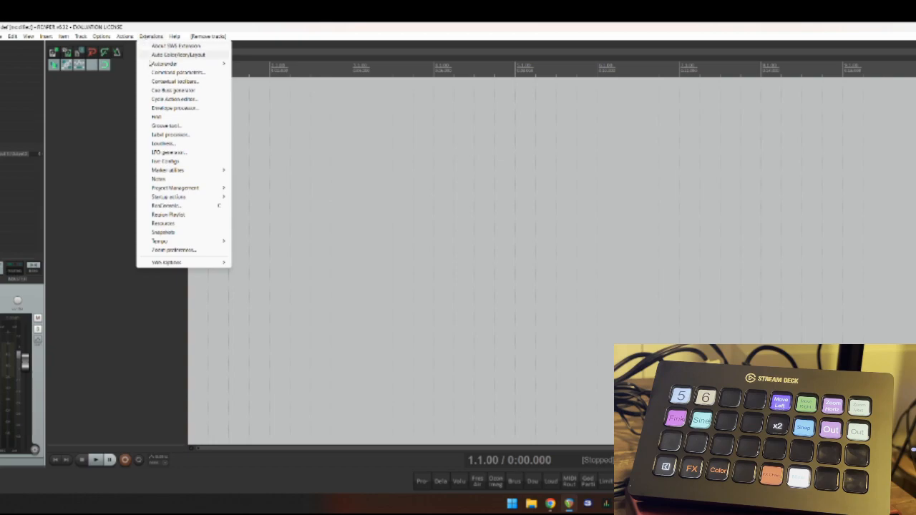
{"action": "mouse_move", "coordinate": [163, 223]}
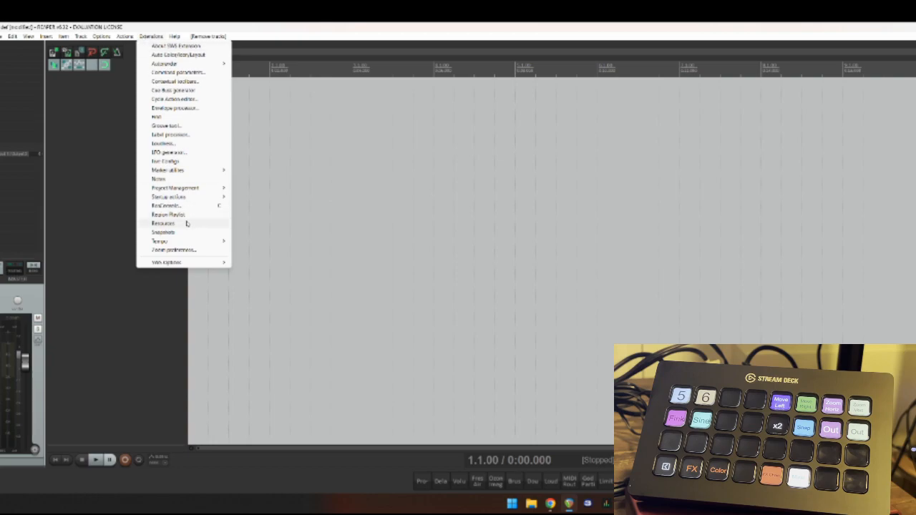
Show track templates in the Resources window, then cancel loading a file into slot 7
{"action": "left_click", "coordinate": [163, 223]}
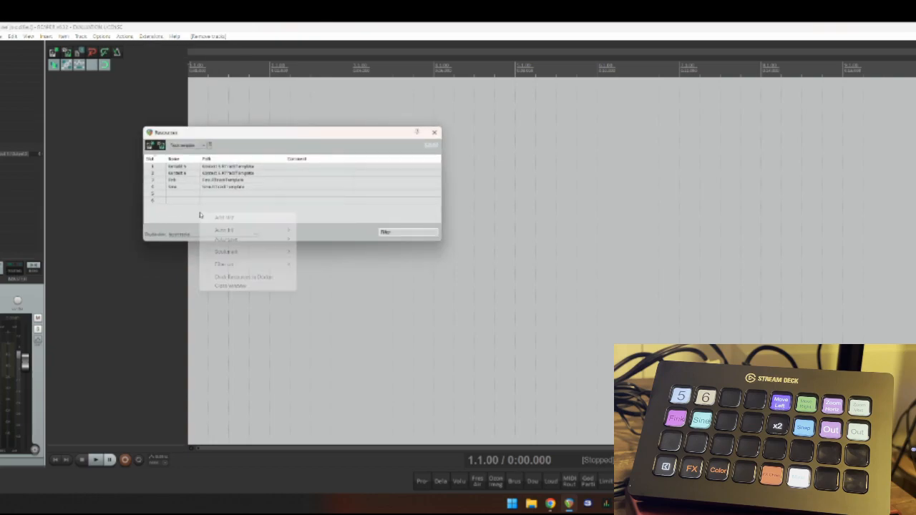
{"action": "left_click", "coordinate": [250, 206]}
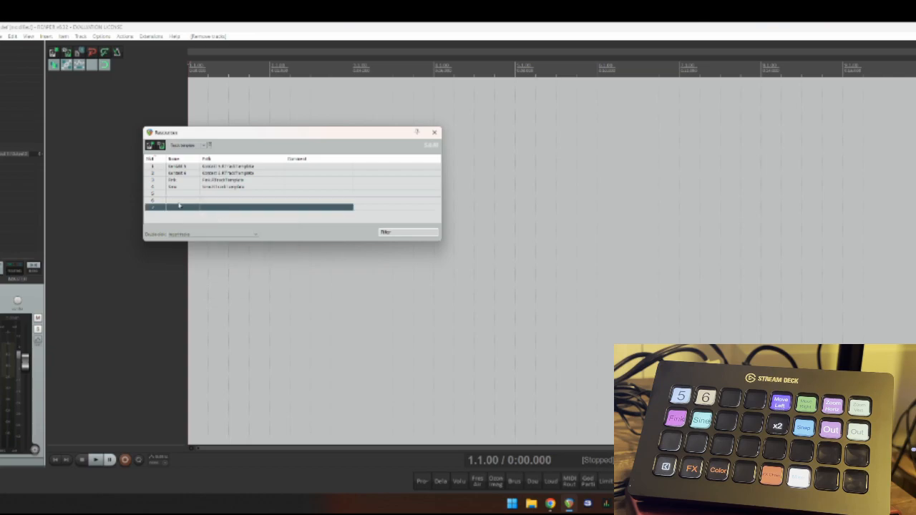
{"action": "left_click", "coordinate": [430, 145]}
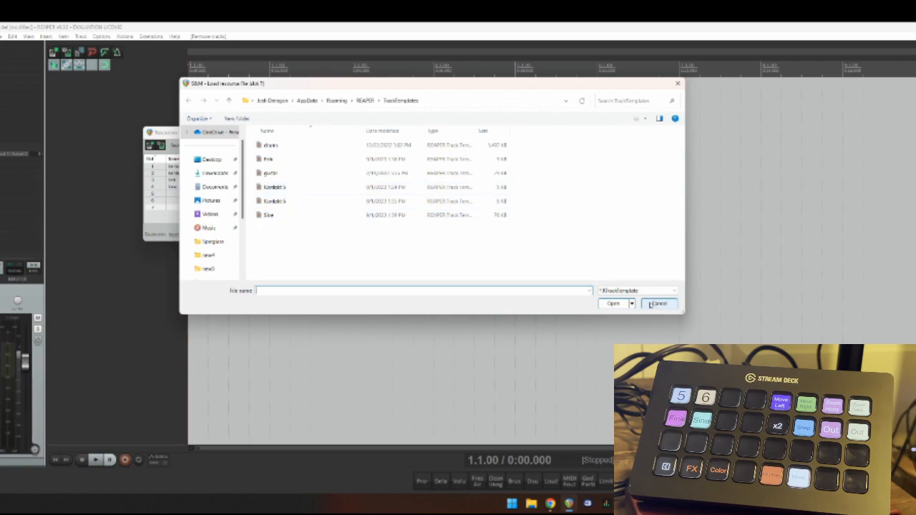
{"action": "left_click", "coordinate": [657, 303]}
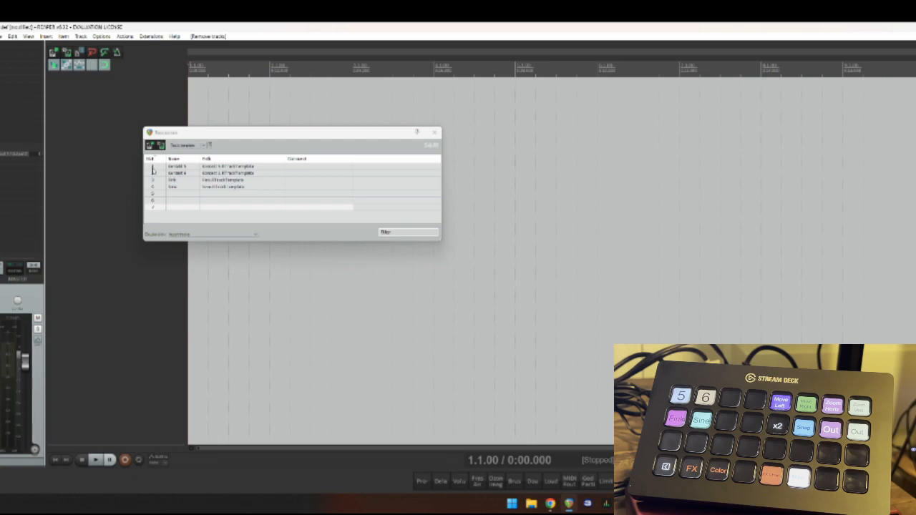
Select the Kontakt 5 template in slot 1 and find the import-from-slot-1 action
{"action": "left_click", "coordinate": [434, 133]}
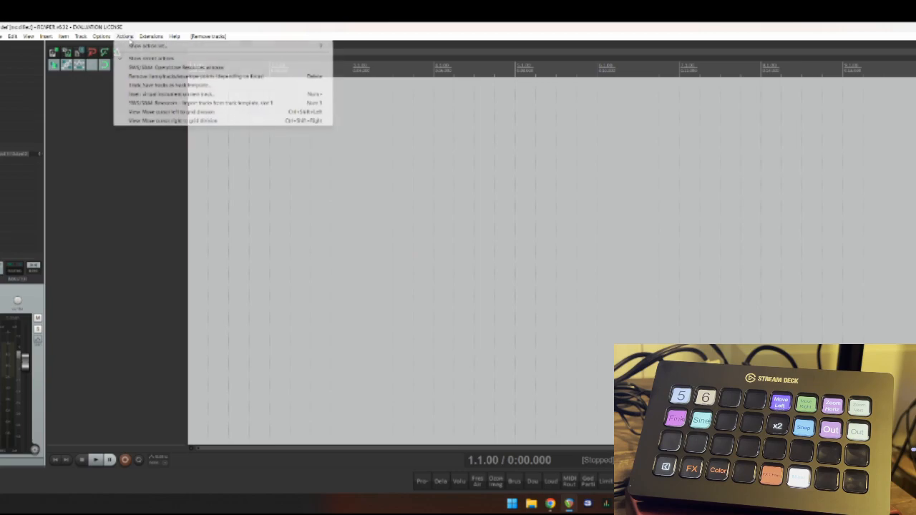
{"action": "left_click", "coordinate": [150, 45]}
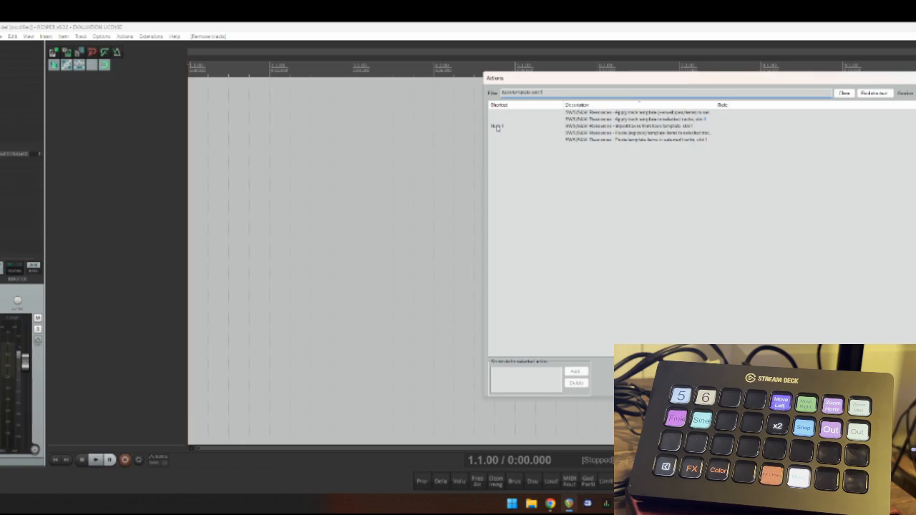
{"action": "mouse_move", "coordinate": [503, 137]}
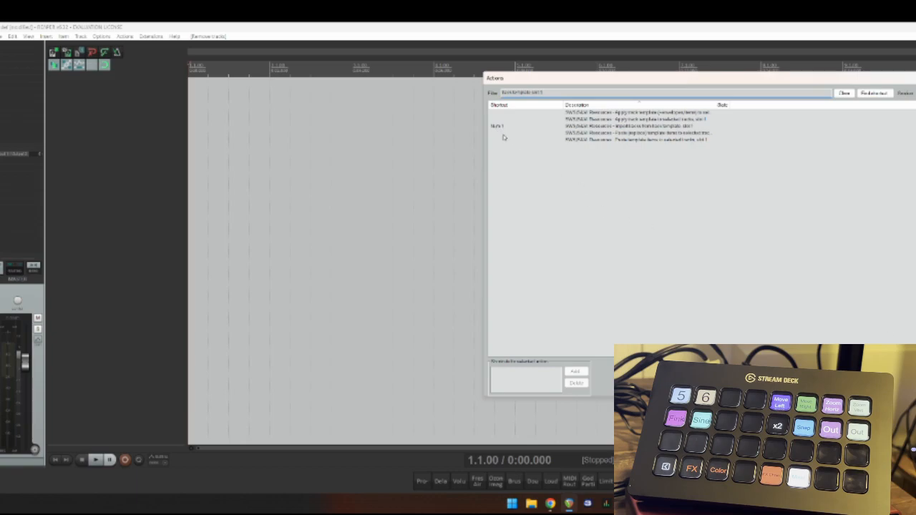
{"action": "left_click", "coordinate": [844, 93]}
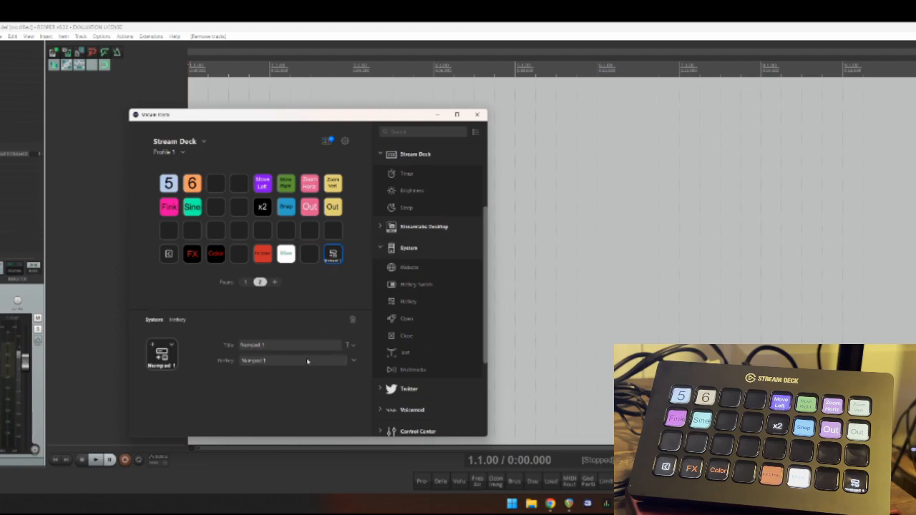
{"action": "mouse_move", "coordinate": [367, 191]}
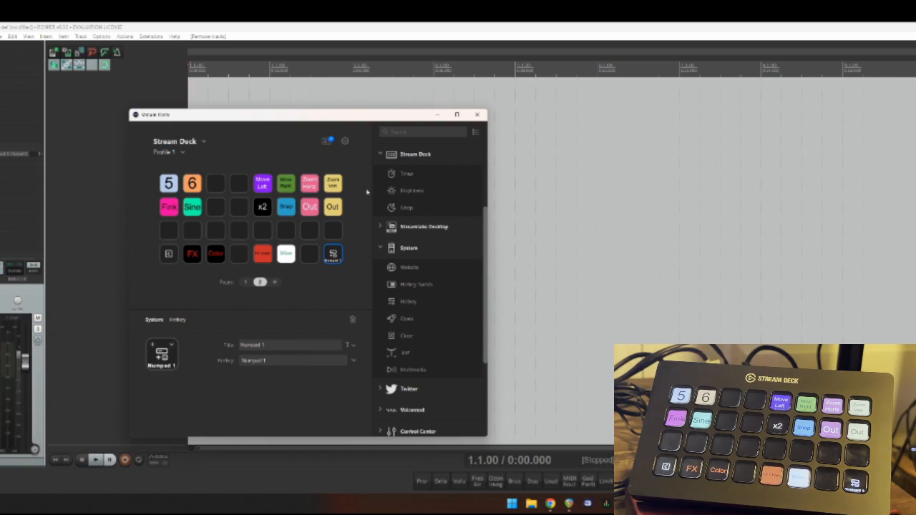
Test the Numpad 1 template key in REAPER, close Kontakt, and add an empty track
{"action": "left_click", "coordinate": [476, 115]}
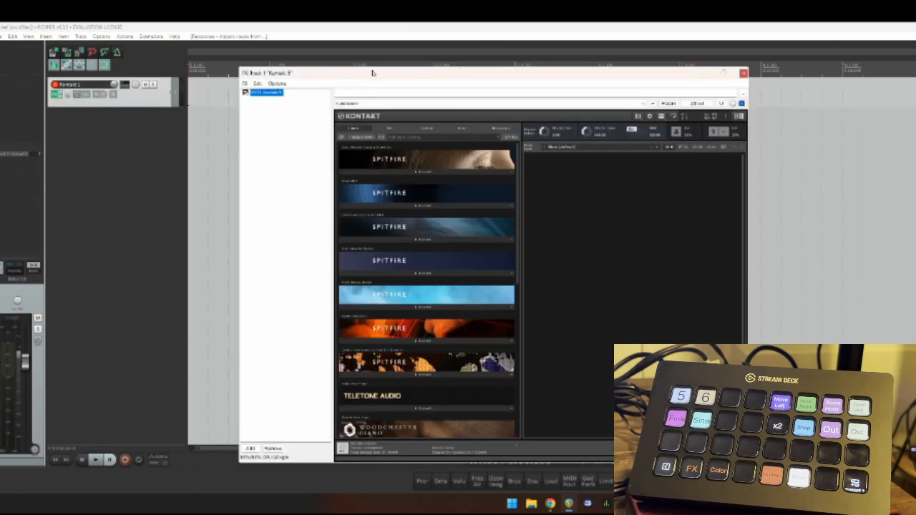
{"action": "left_click", "coordinate": [742, 73]}
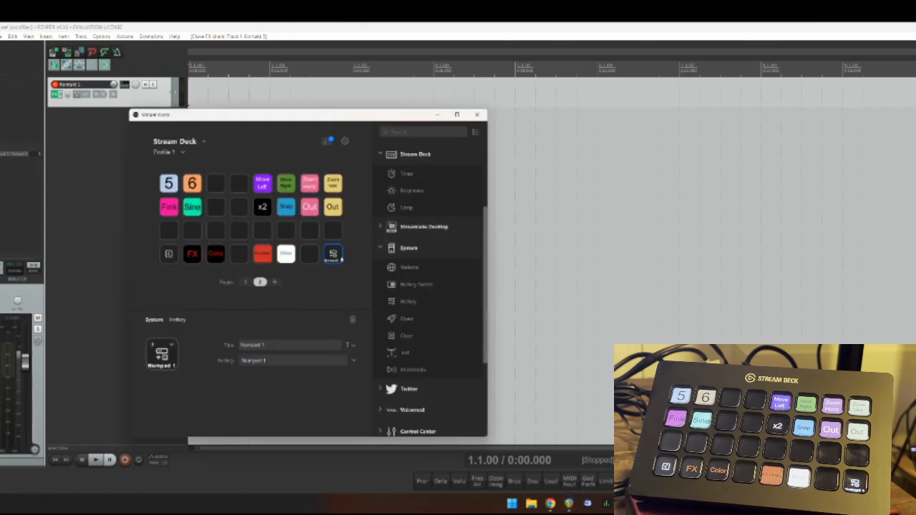
{"action": "left_click", "coordinate": [333, 254]}
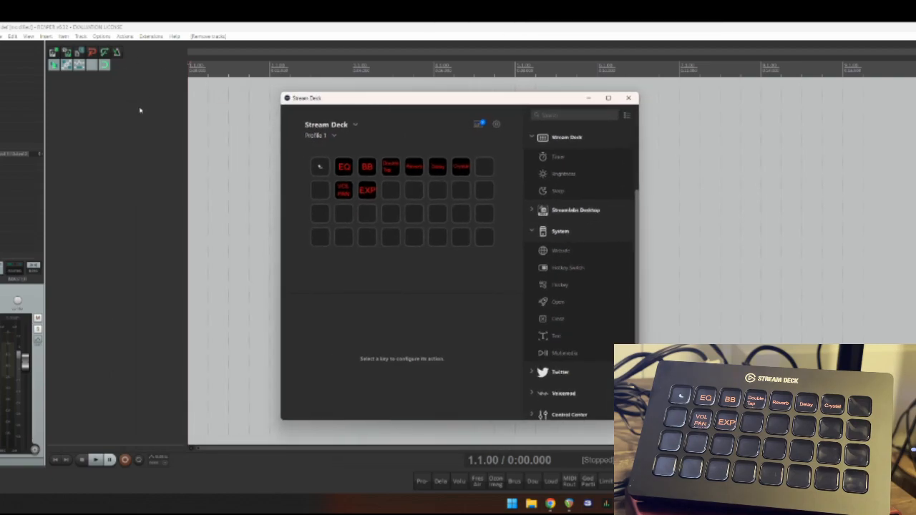
{"action": "left_click", "coordinate": [628, 98]}
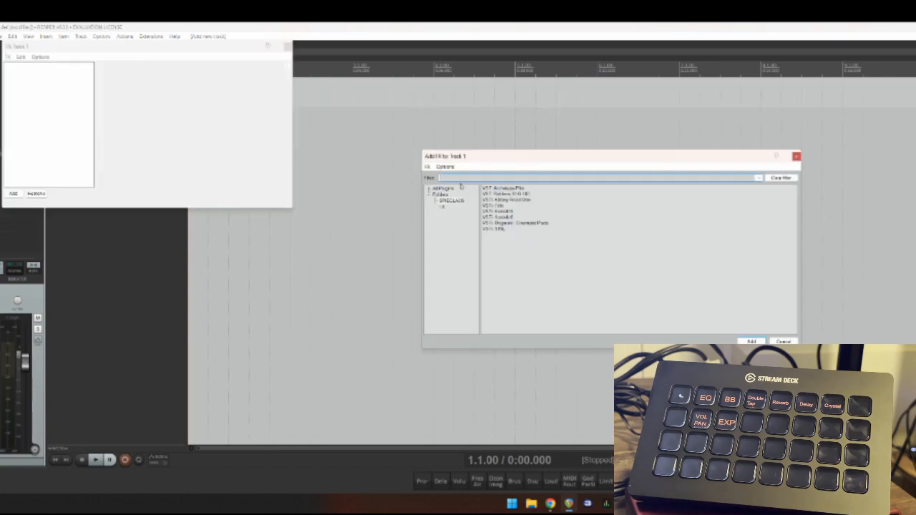
Create an Insert FX action for JS: Bass Manager/Booster from the FX browser's plugin list
{"action": "left_click", "coordinate": [441, 188]}
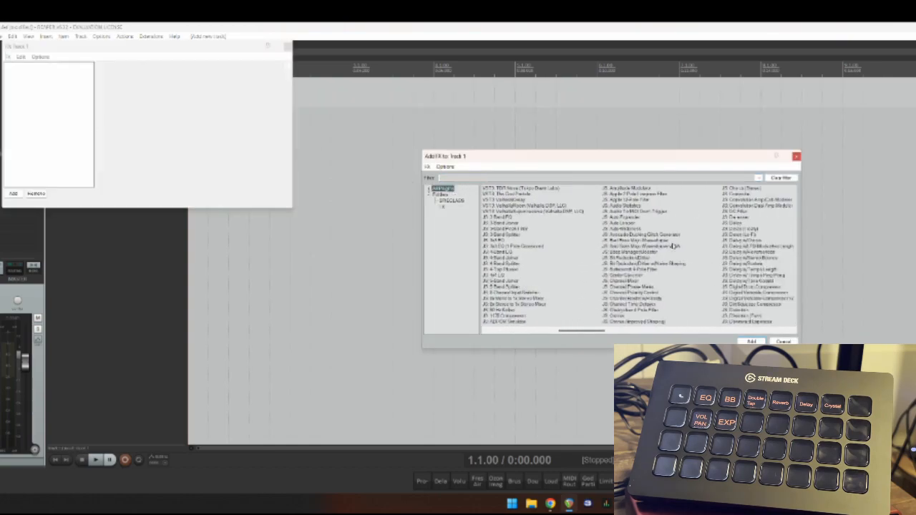
{"action": "mouse_move", "coordinate": [655, 259]}
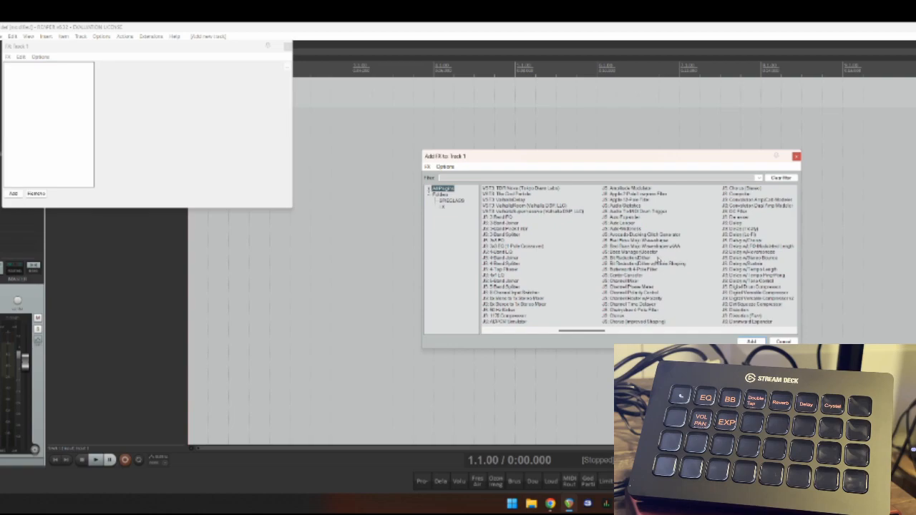
{"action": "right_click", "coordinate": [630, 254]}
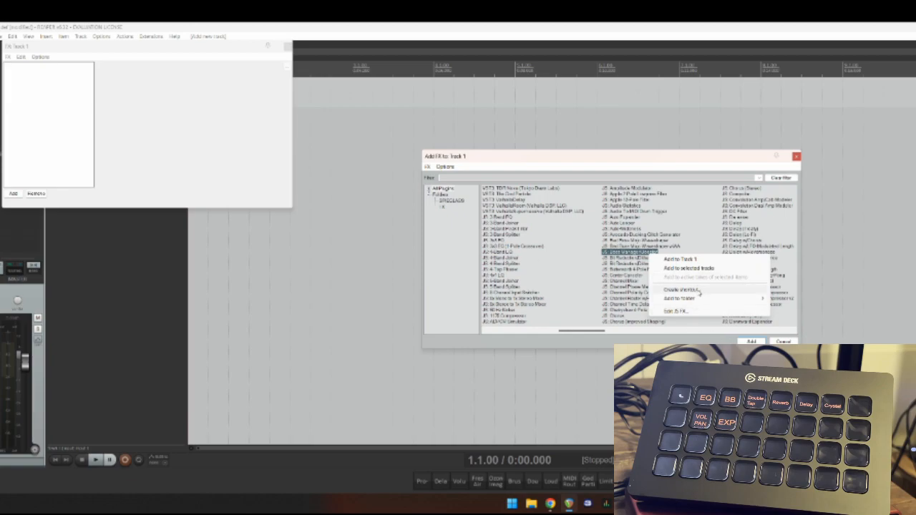
{"action": "left_click", "coordinate": [680, 290]}
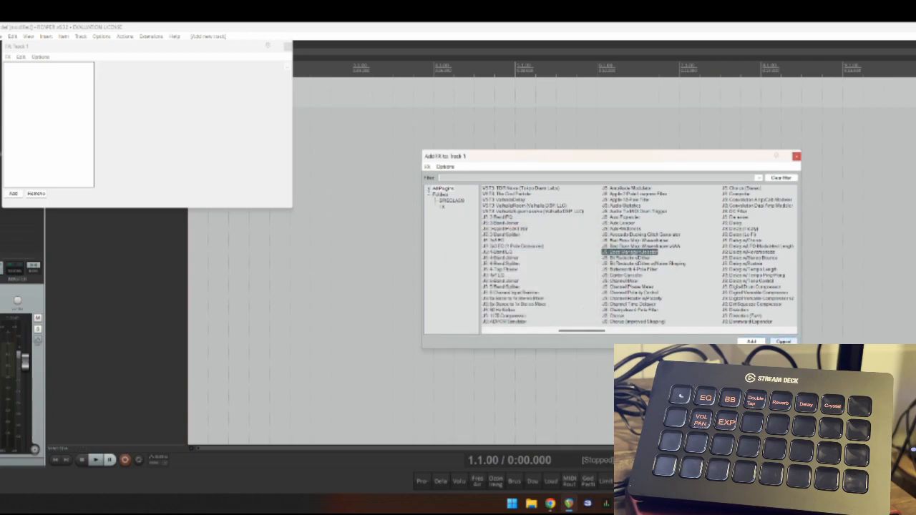
{"action": "left_click", "coordinate": [783, 341]}
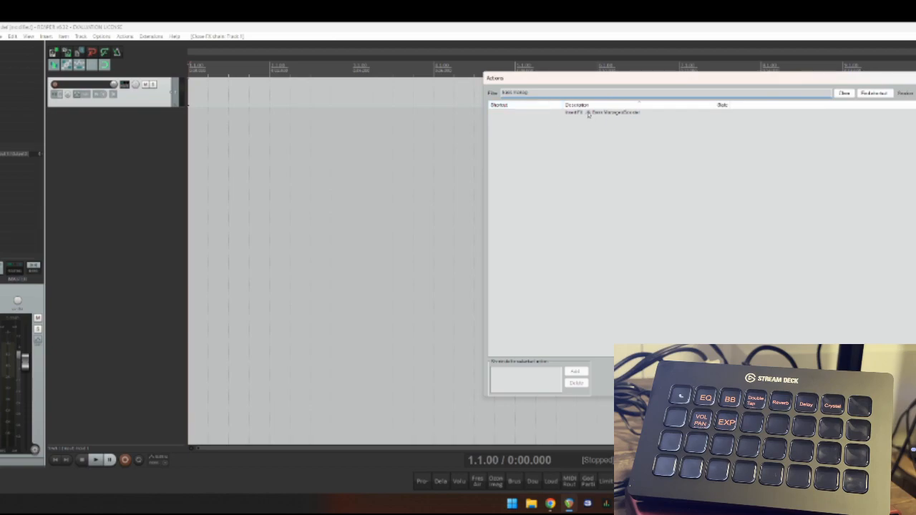
Bind a new key combo to Insert FX Bass Manager, overwriting that key's custom-colour mapping
{"action": "left_click", "coordinate": [601, 112]}
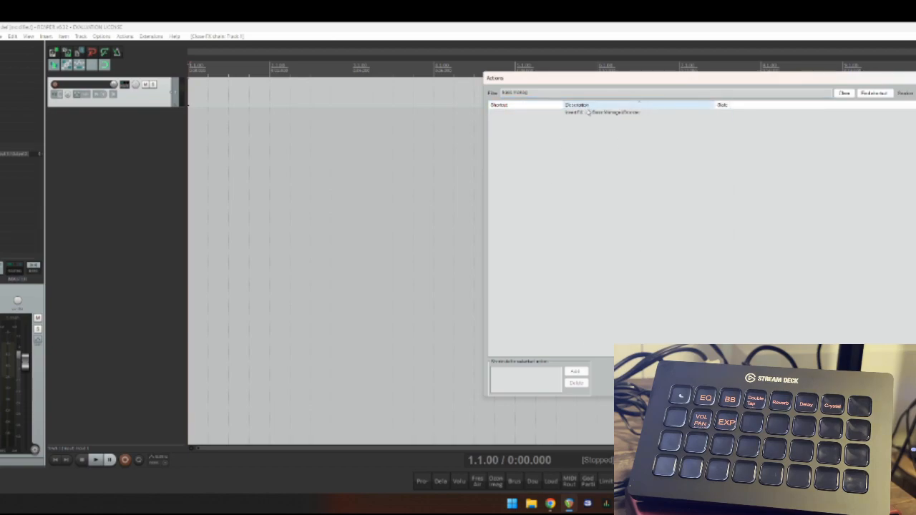
{"action": "left_click", "coordinate": [575, 372]}
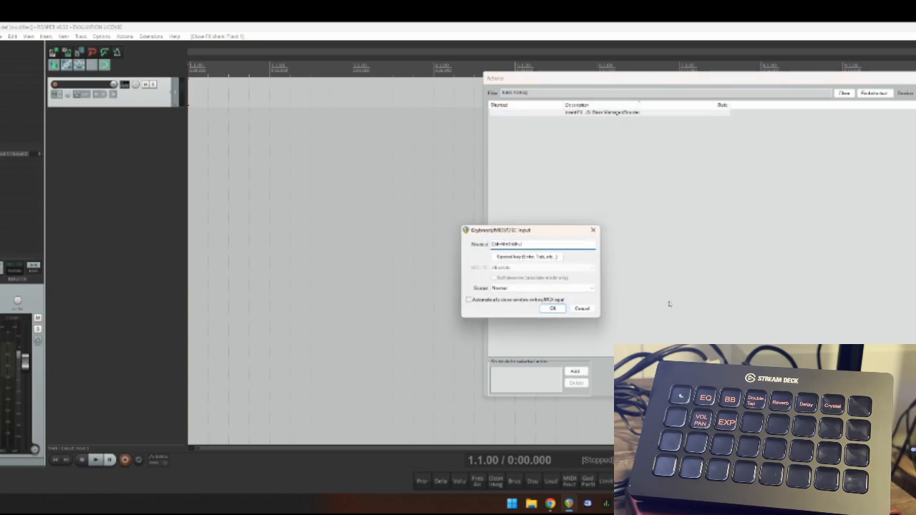
{"action": "left_click", "coordinate": [552, 308]}
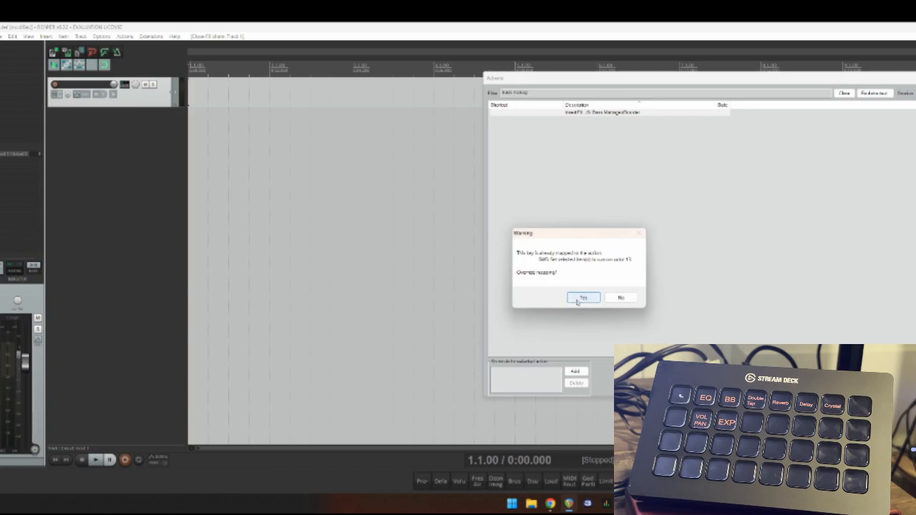
{"action": "left_click", "coordinate": [583, 296]}
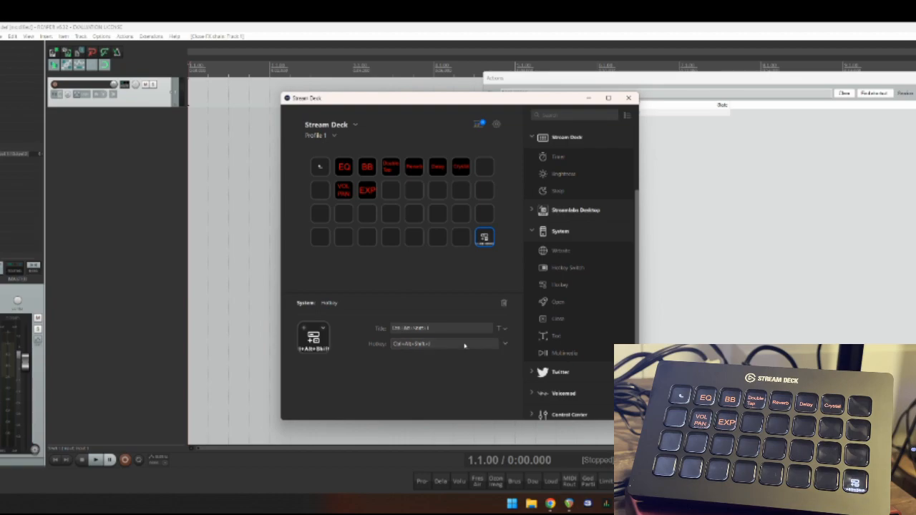
{"action": "left_click", "coordinate": [628, 97]}
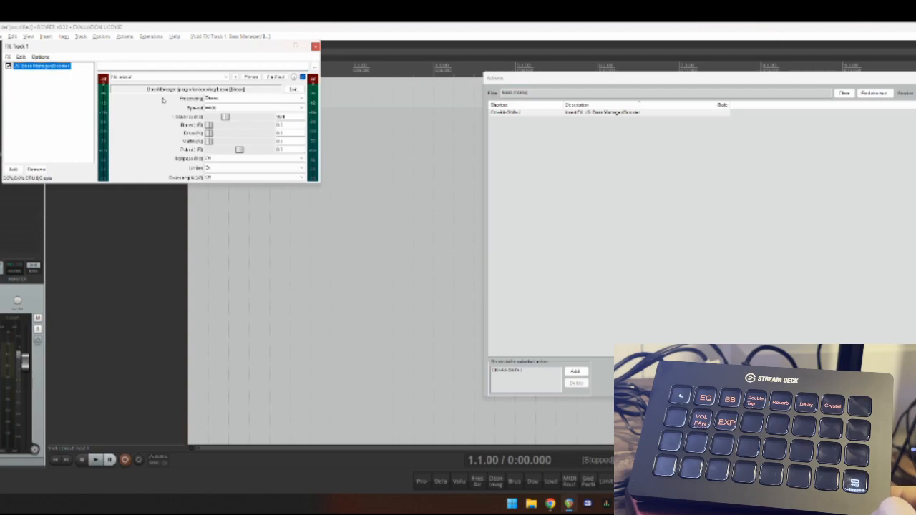
Close the Bass Manager effect window and the Actions list
{"action": "left_click", "coordinate": [315, 46]}
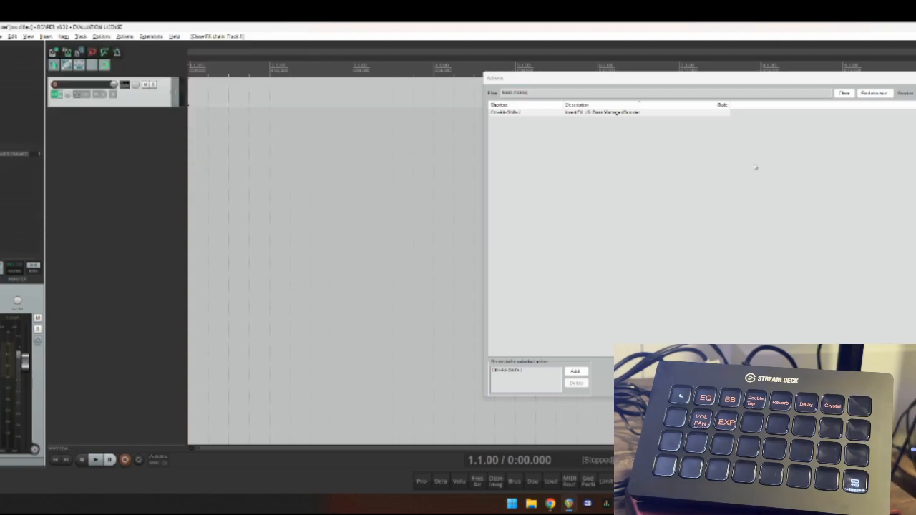
{"action": "left_click", "coordinate": [844, 93]}
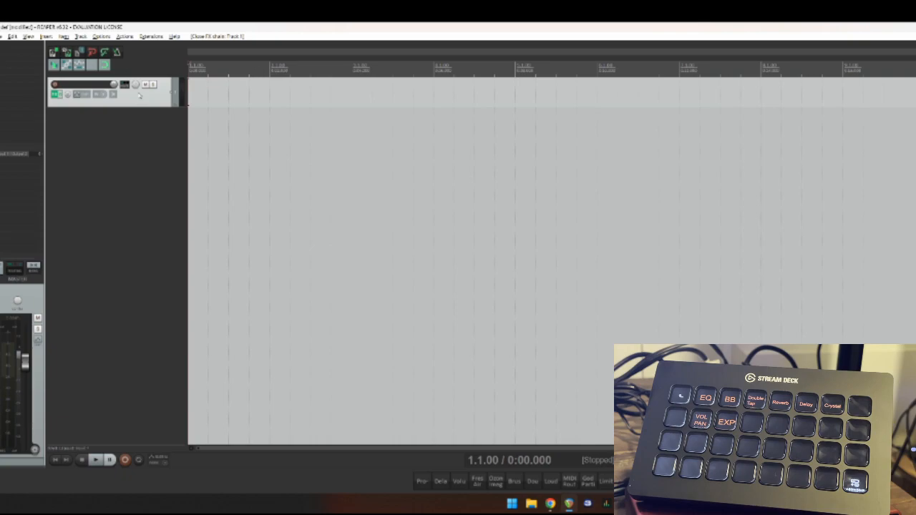
{"action": "mouse_move", "coordinate": [170, 125]}
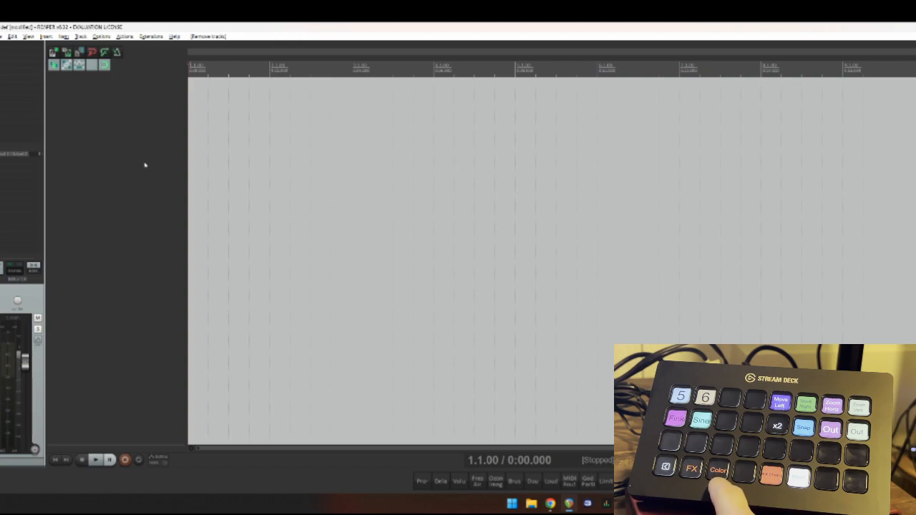
Accept custom colours in SWS Color Management and save the palette file to the desktop
{"action": "left_click", "coordinate": [719, 471]}
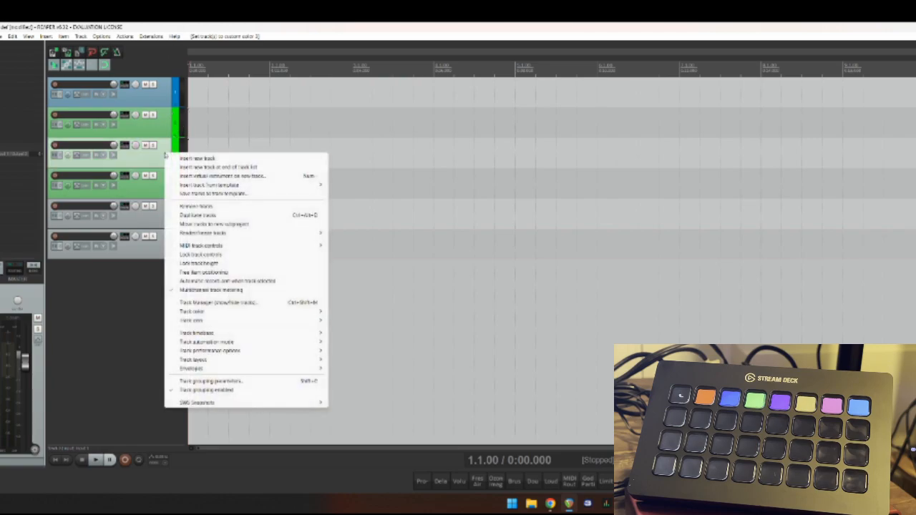
{"action": "mouse_move", "coordinate": [245, 320]}
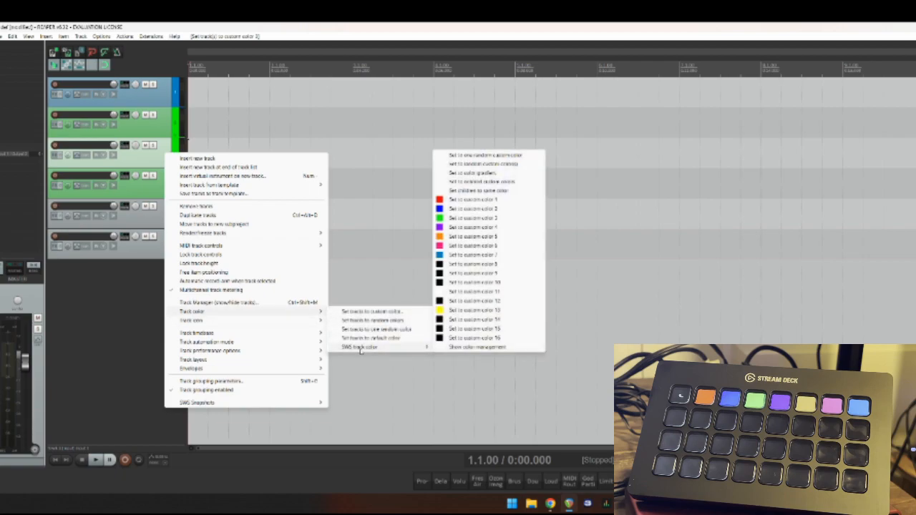
{"action": "left_click", "coordinate": [476, 347]}
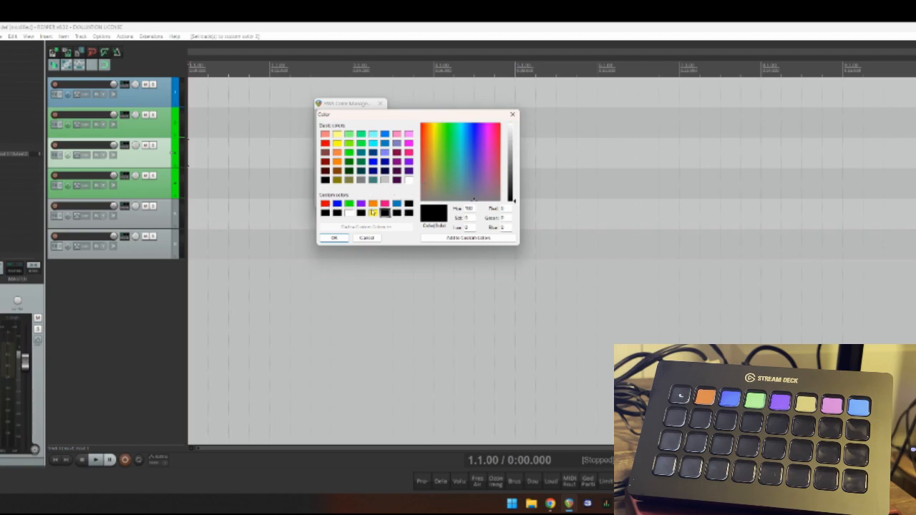
{"action": "left_click", "coordinate": [337, 179]}
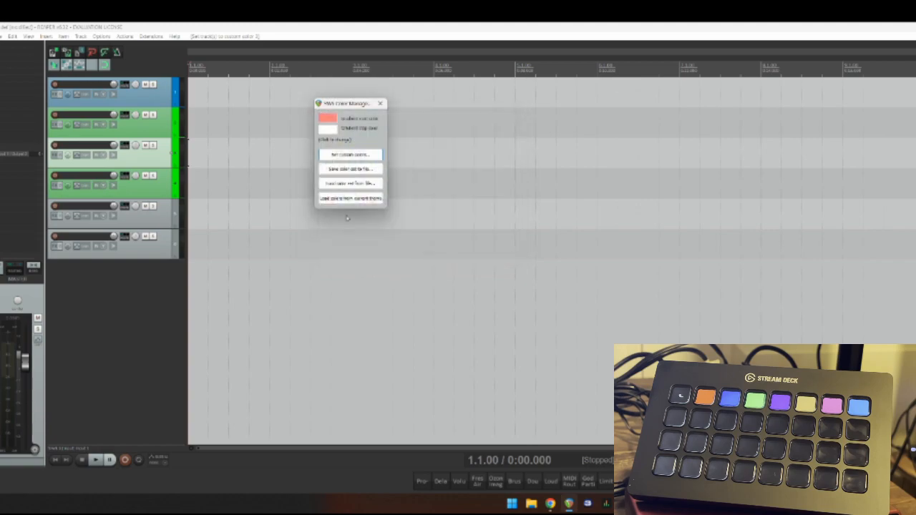
{"action": "left_click", "coordinate": [350, 168]}
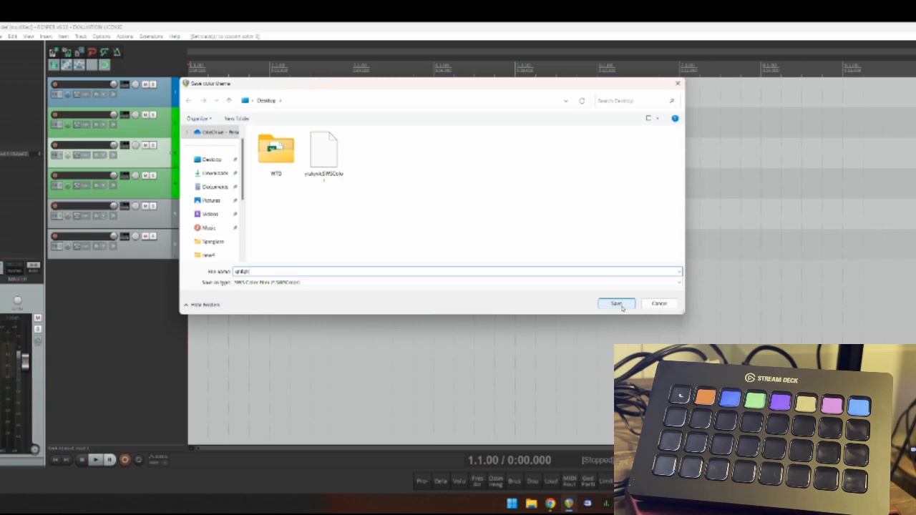
{"action": "left_click", "coordinate": [616, 303]}
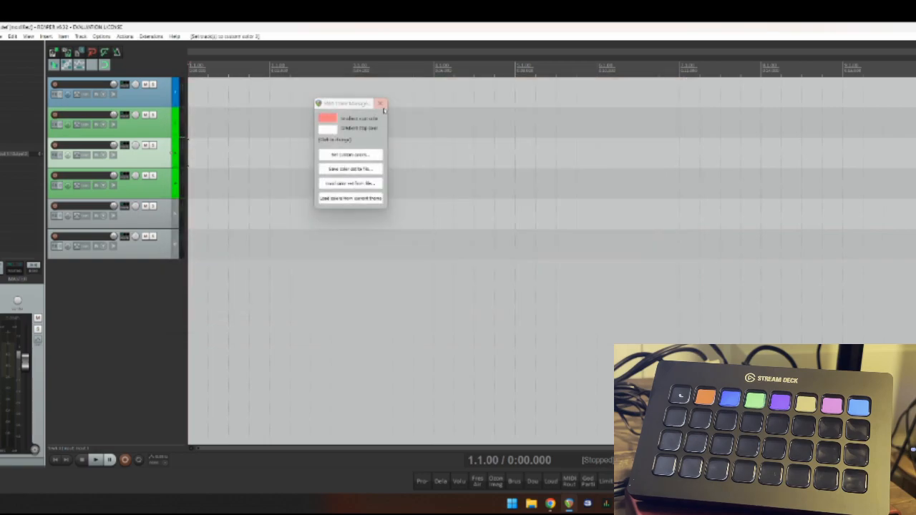
Filter Actions by 'color' and bind a key combo to the custom color 14 track action
{"action": "left_click", "coordinate": [381, 104]}
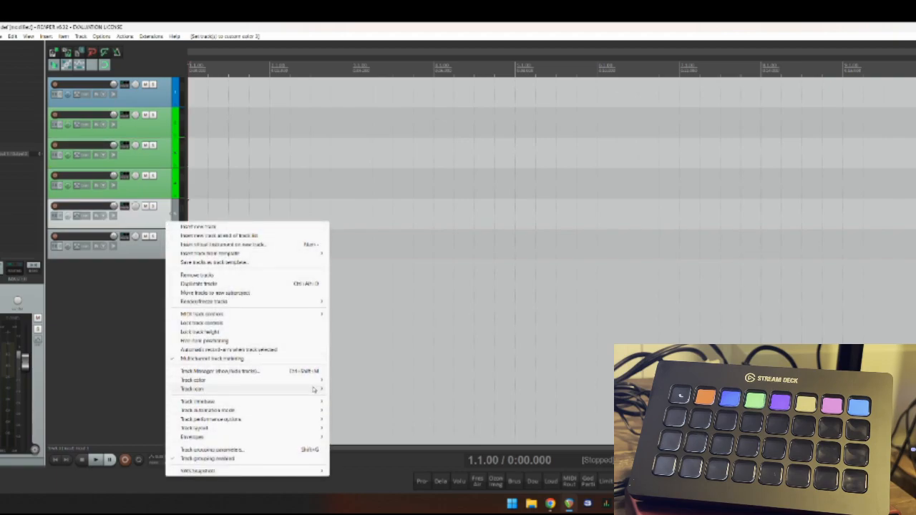
{"action": "mouse_move", "coordinate": [193, 380]}
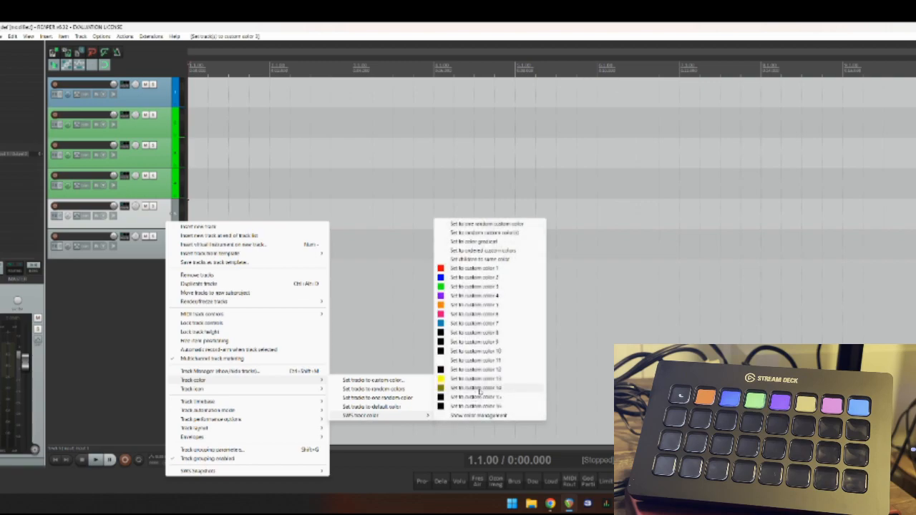
{"action": "mouse_move", "coordinate": [504, 389]}
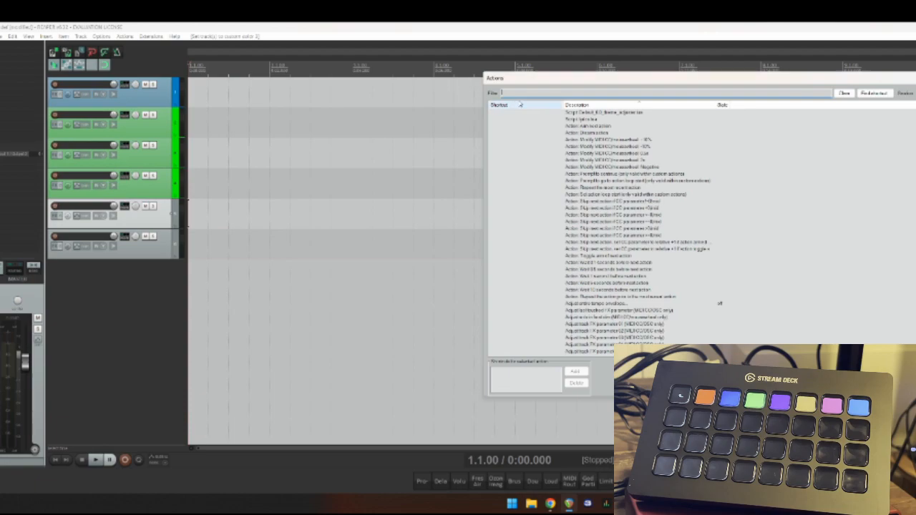
{"action": "type", "text": "color"}
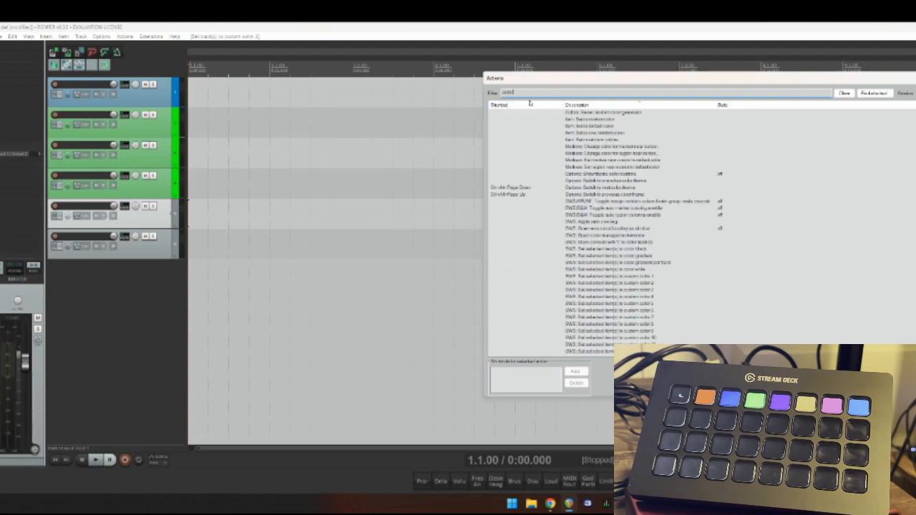
{"action": "type", "text": "11"}
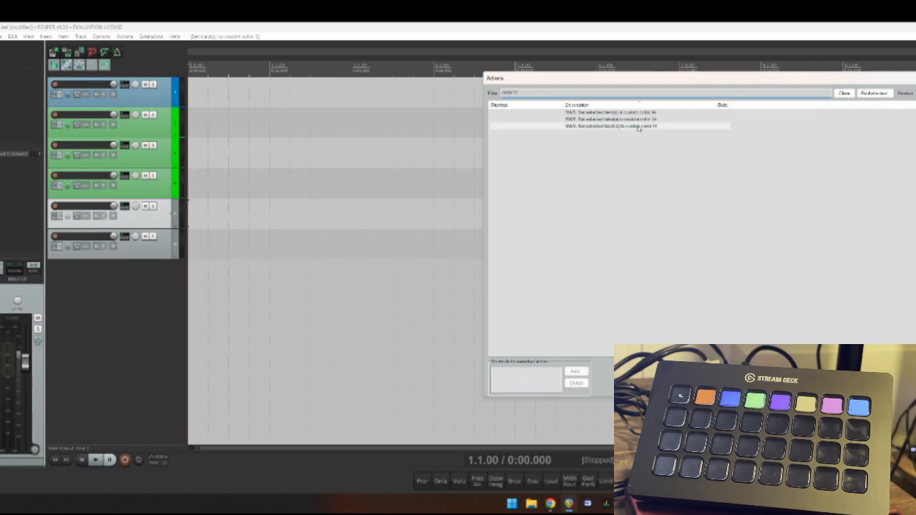
{"action": "right_click", "coordinate": [608, 126]}
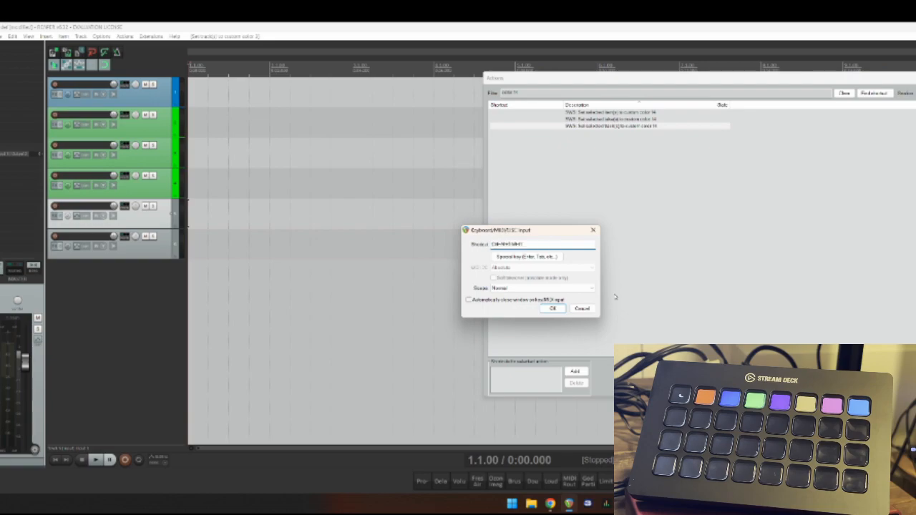
{"action": "left_click", "coordinate": [553, 309]}
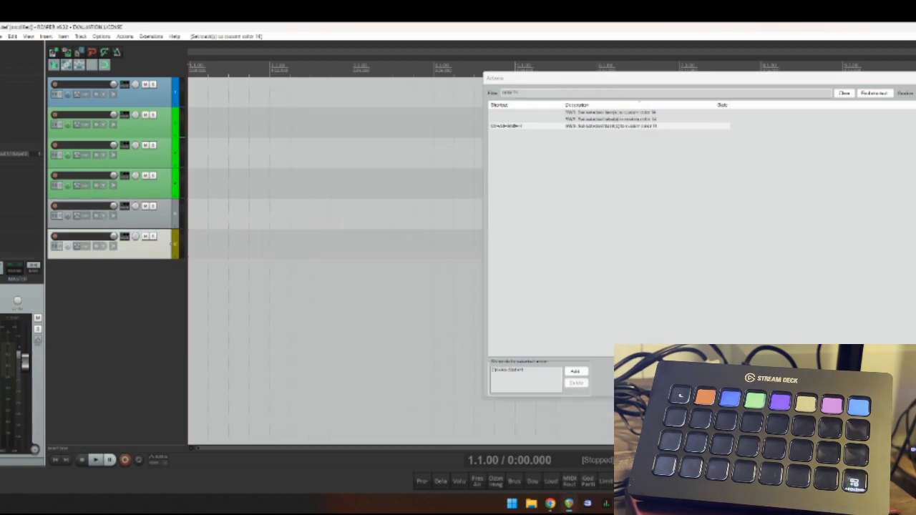
Close the Actions list and bring up a track's context menu
{"action": "left_click", "coordinate": [843, 93]}
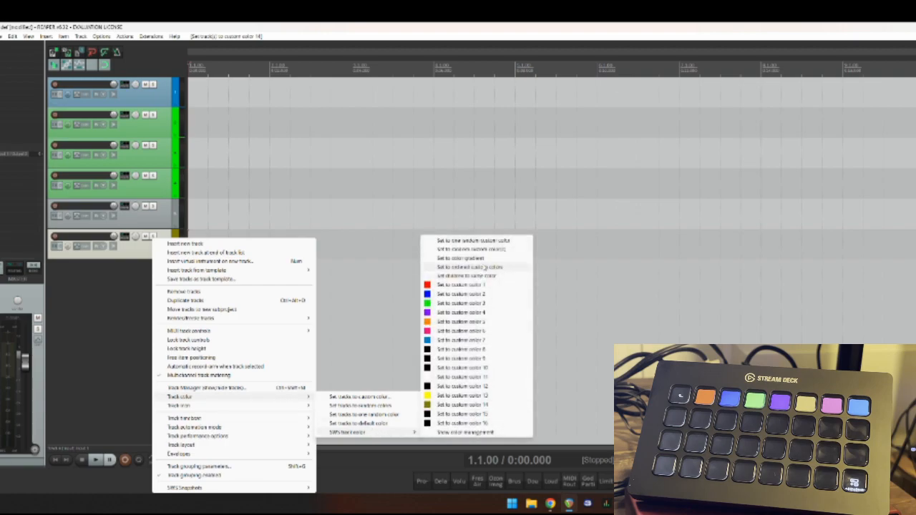
{"action": "mouse_move", "coordinate": [468, 276]}
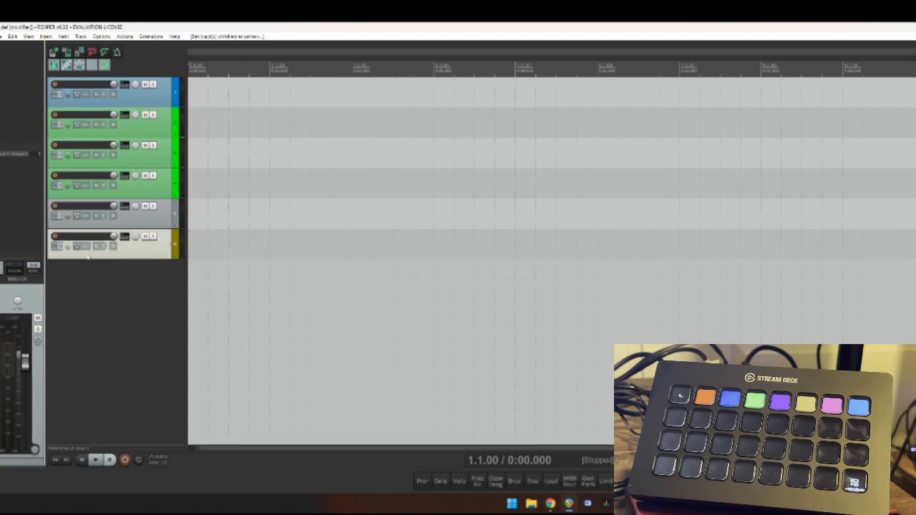
{"action": "right_click", "coordinate": [111, 243]}
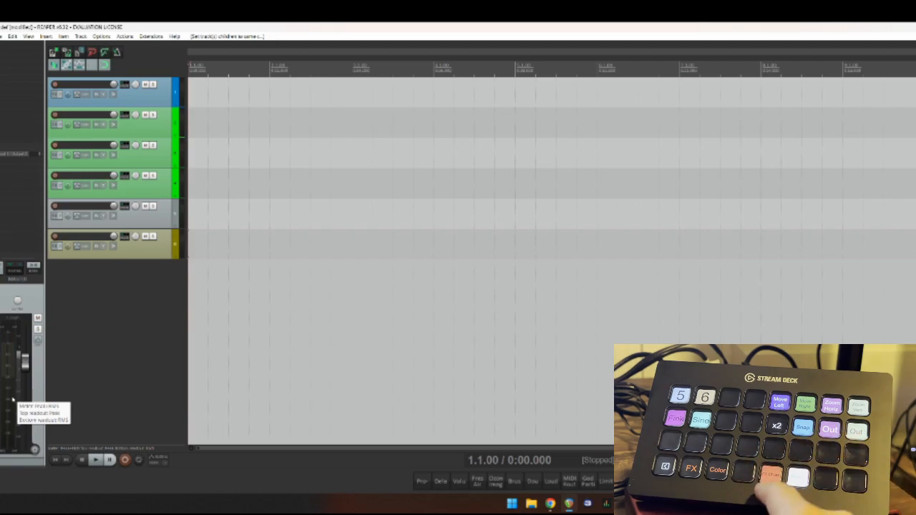
Trigger the FX key, cancel the Add FX browser, and quit REAPER at the save prompt
{"action": "left_click", "coordinate": [690, 469]}
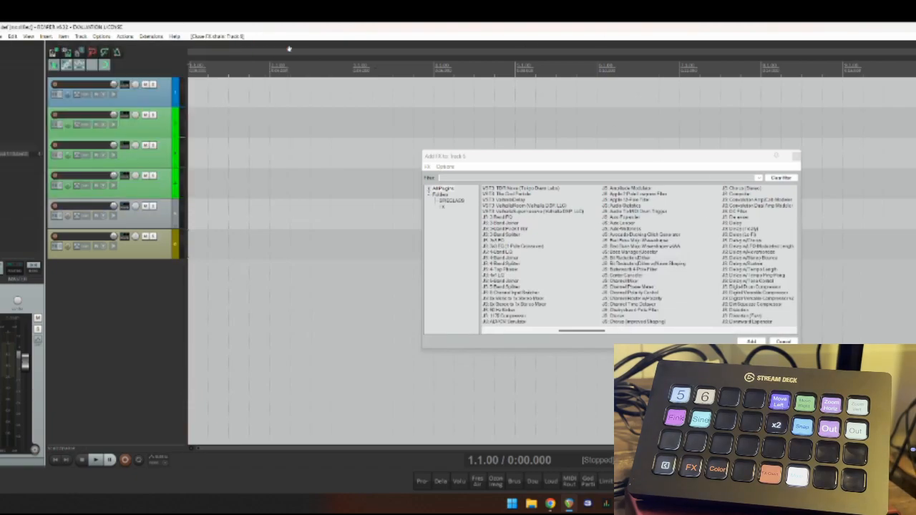
{"action": "left_click", "coordinate": [782, 340]}
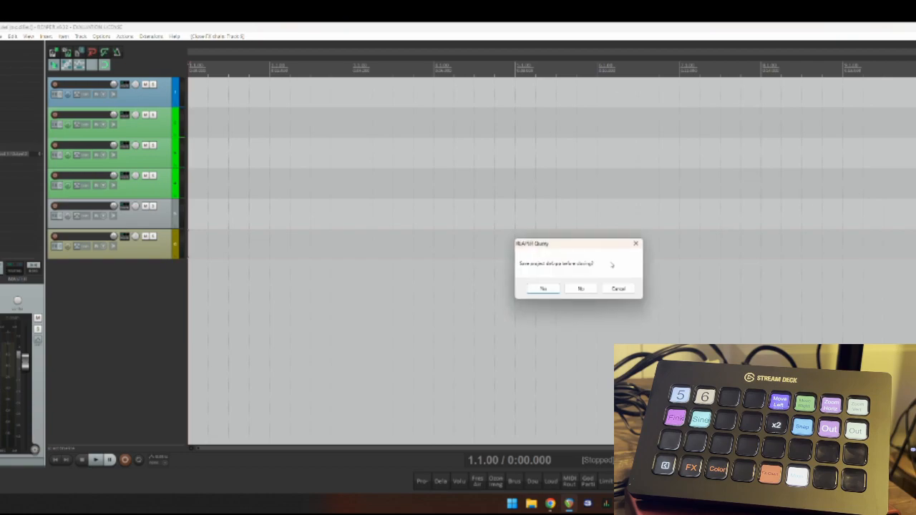
{"action": "left_click", "coordinate": [581, 288]}
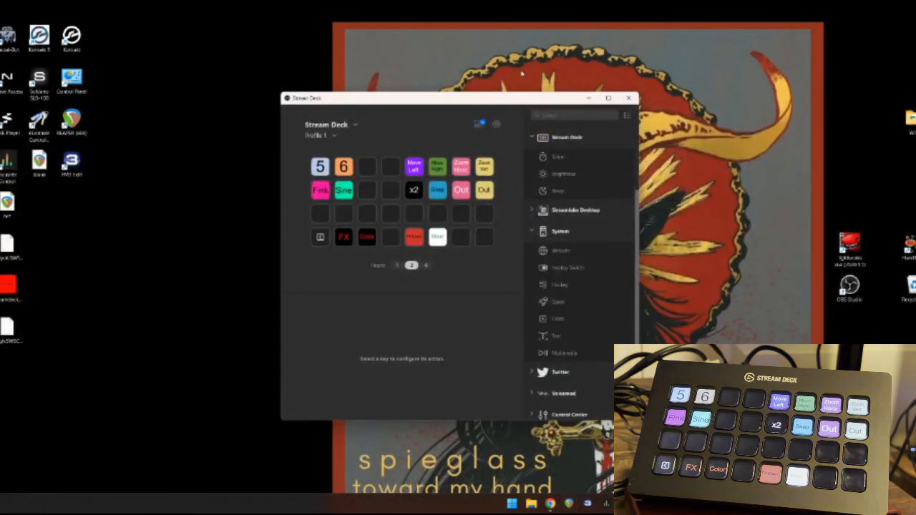